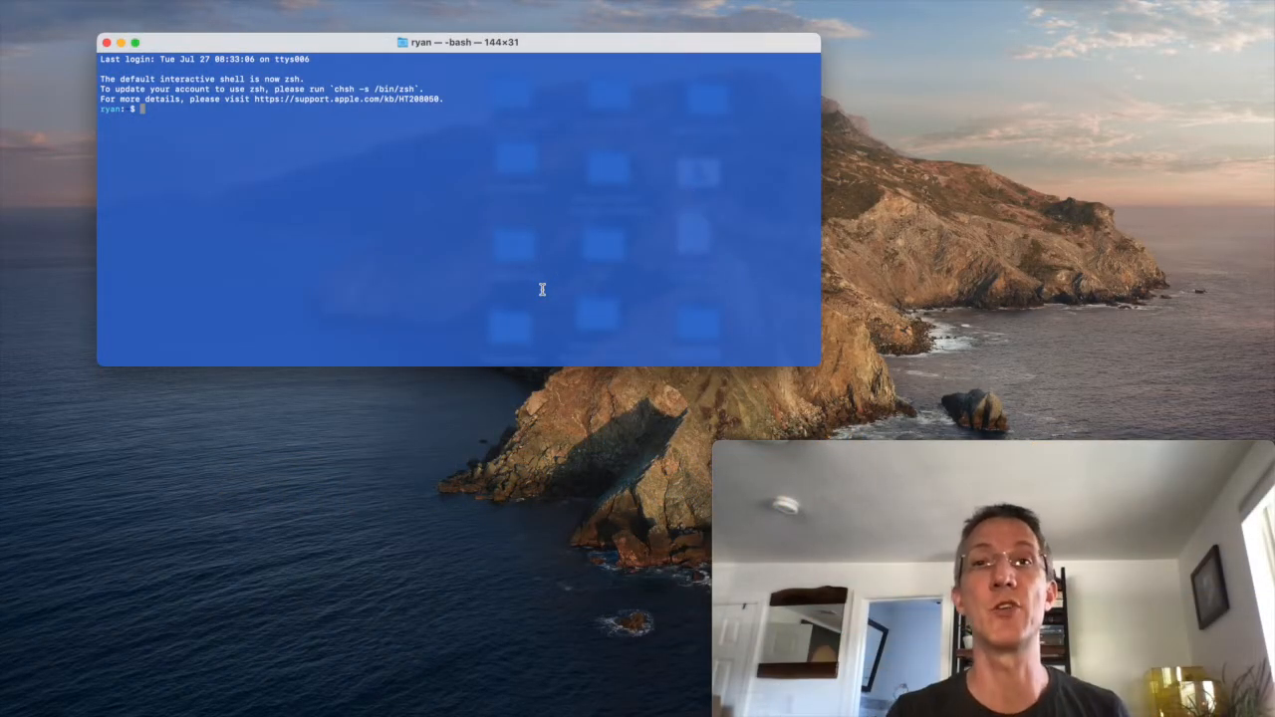
Step: Send 'hi' via the hologram CLI and check the July 2021 usage report (3.86 KB)
text(sudo hologram send "hi")
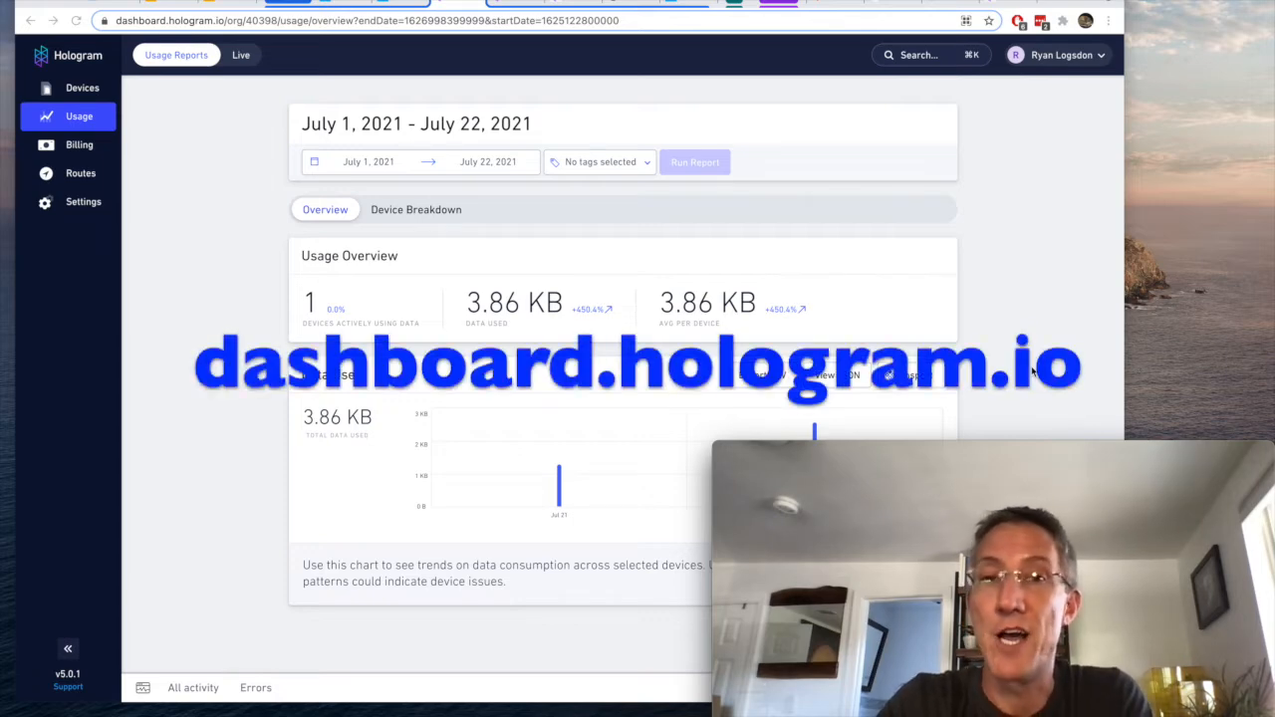
mouse_move(181, 157)
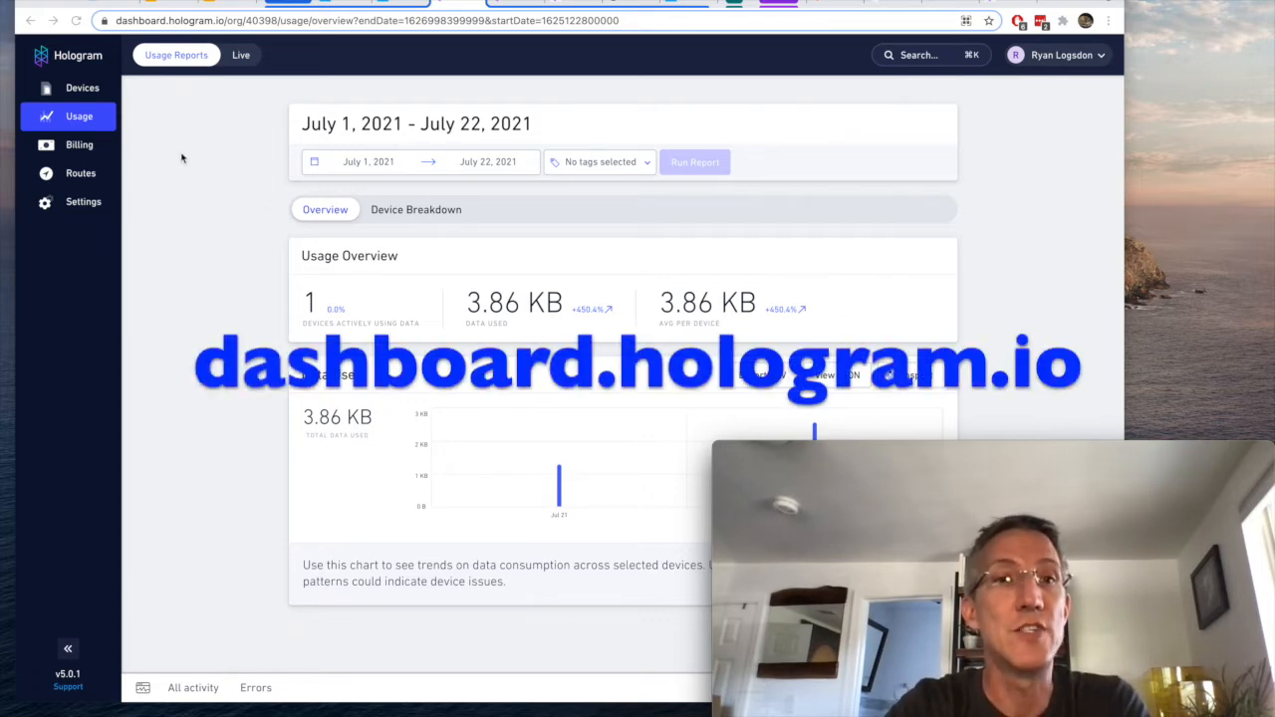
mouse_move(266, 341)
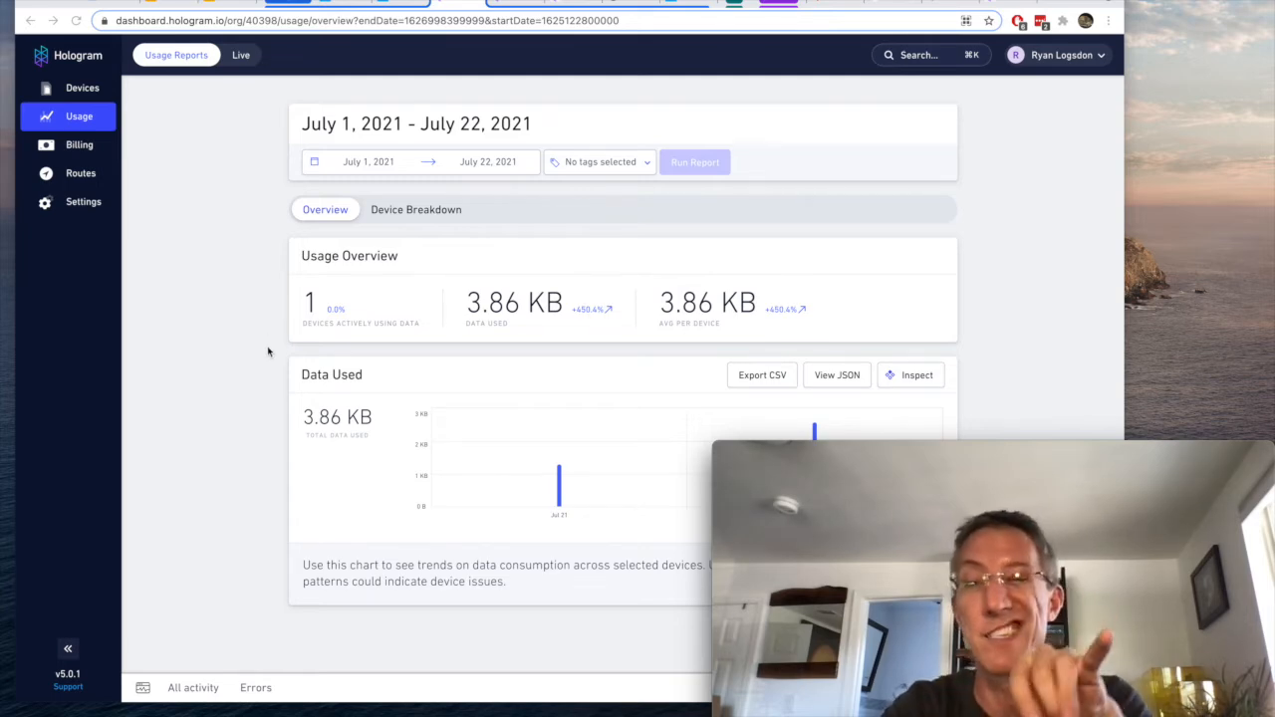
click(192, 687)
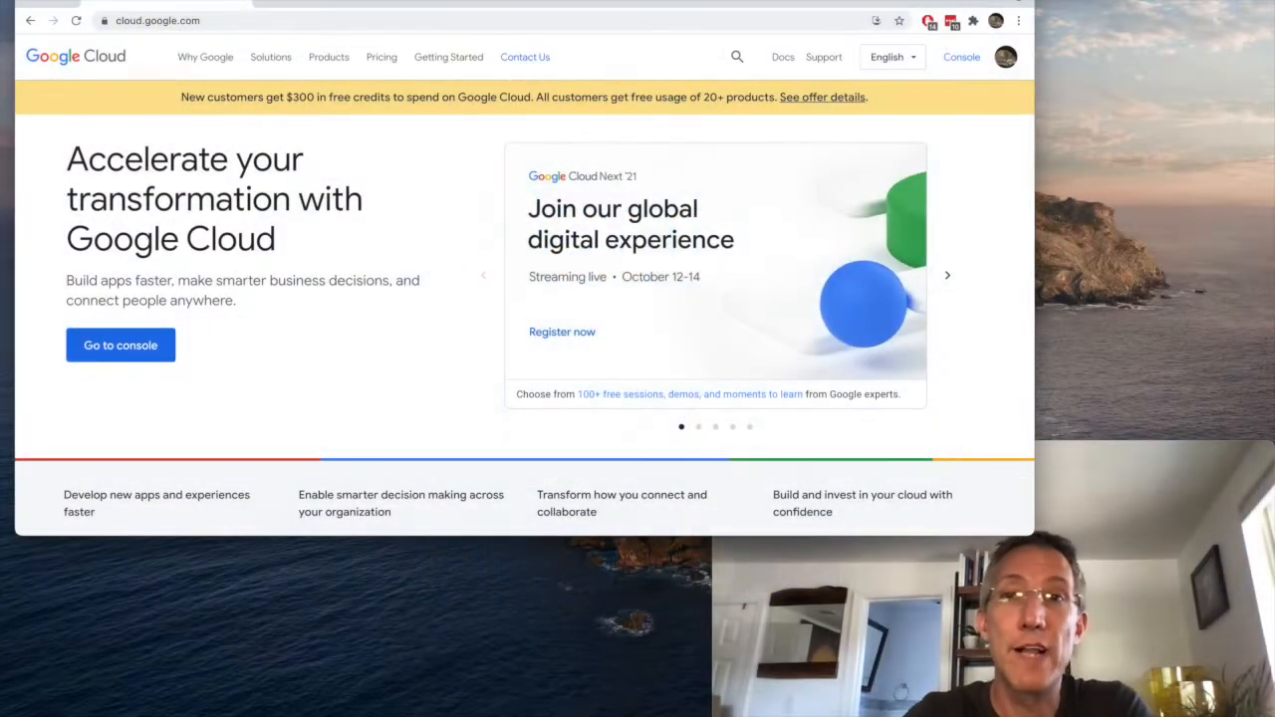
Step: Go to Cloud Functions from the console and begin a new function in the hologram project
click(119, 344)
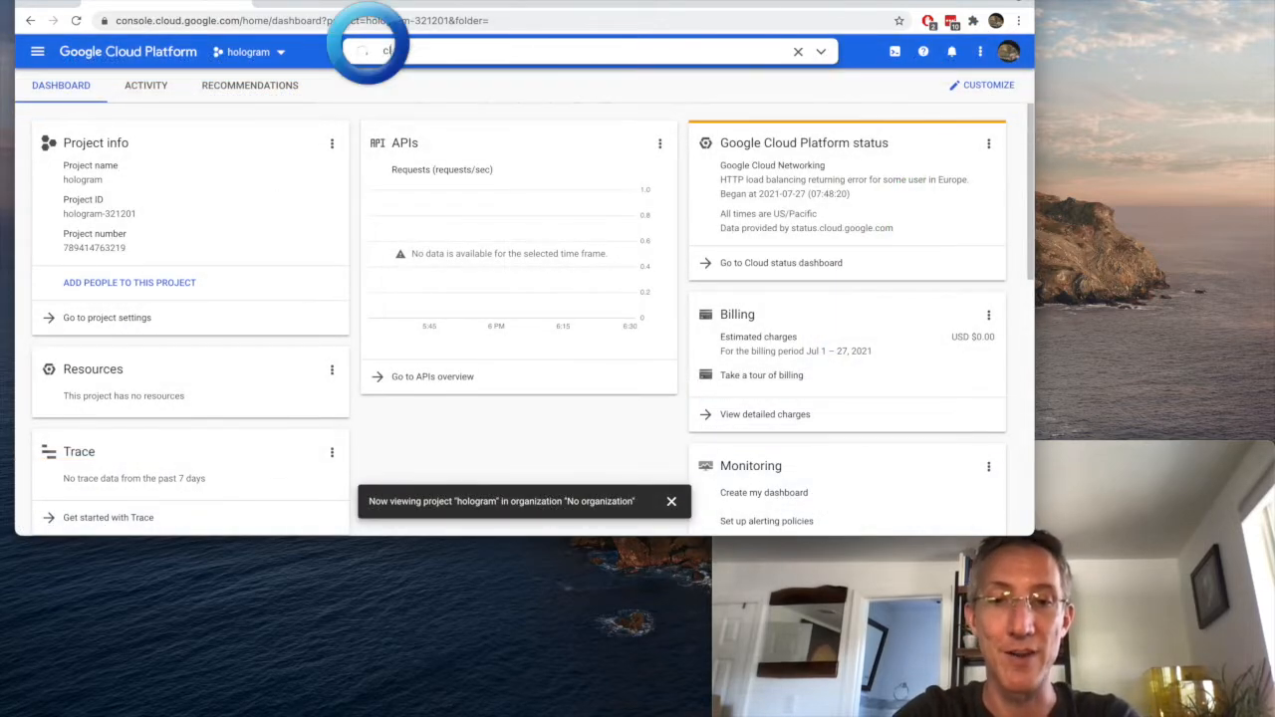
text(cloud fun)
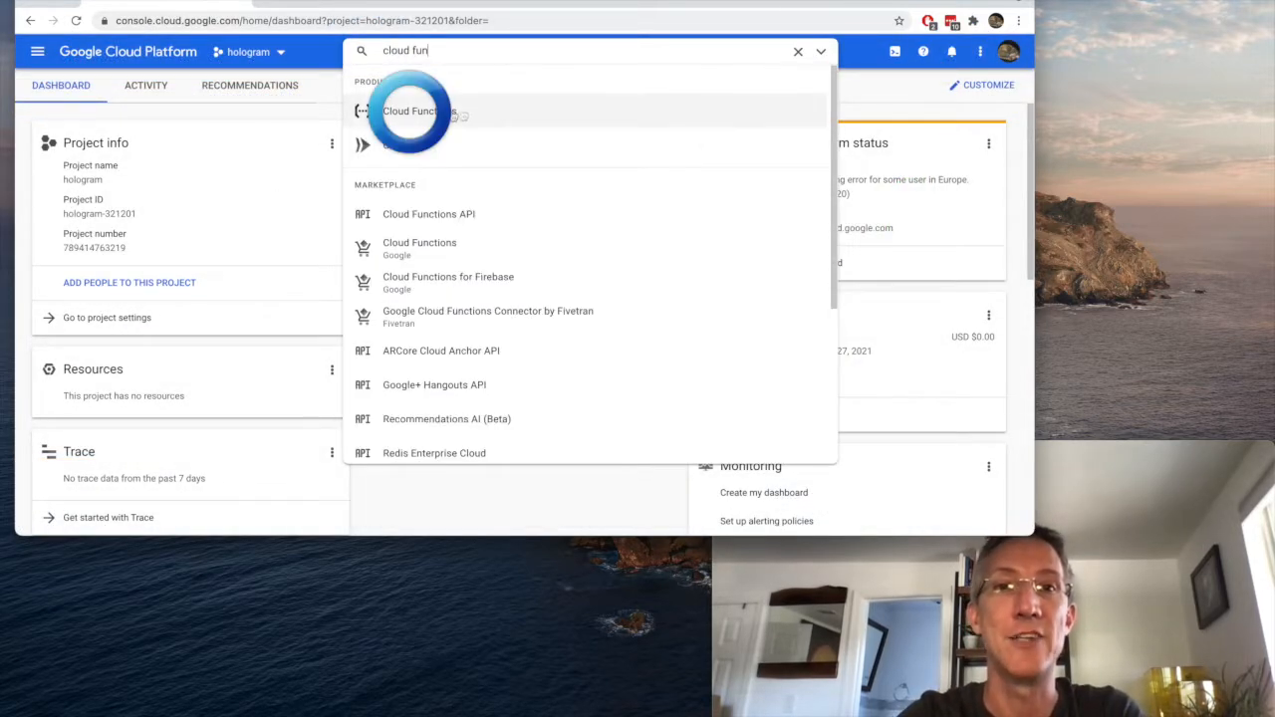
click(410, 110)
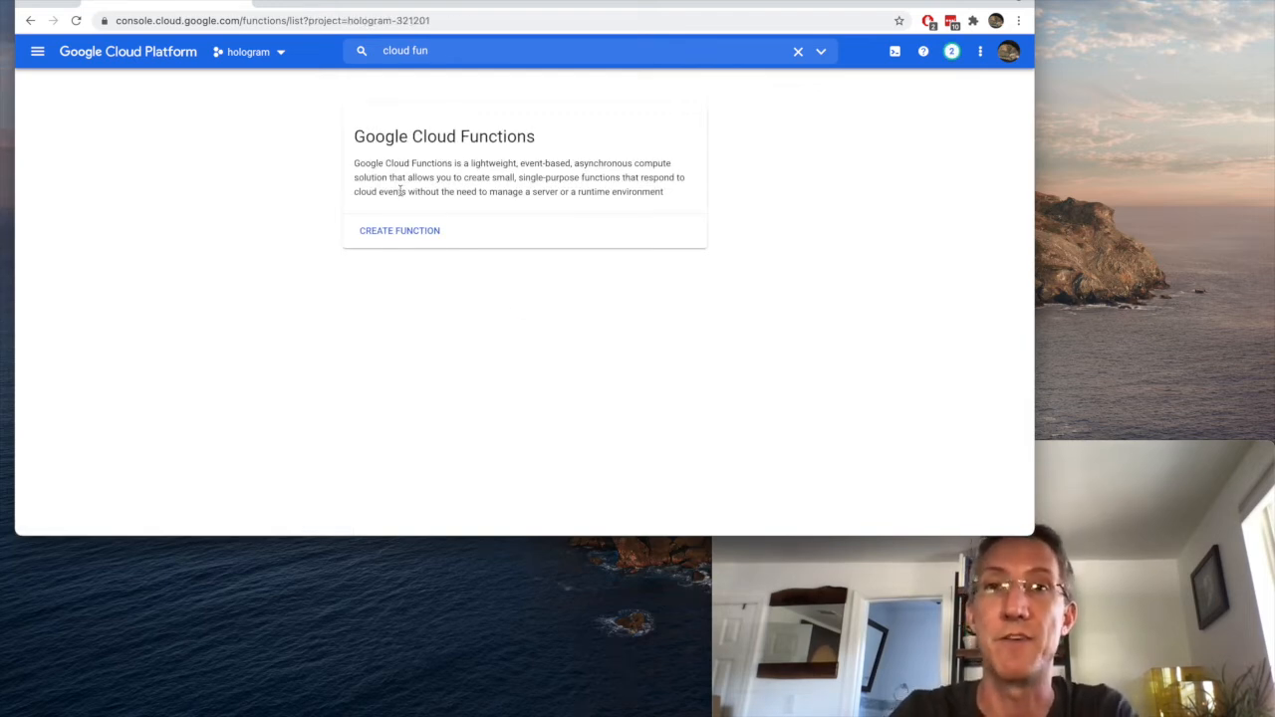
mouse_move(400, 230)
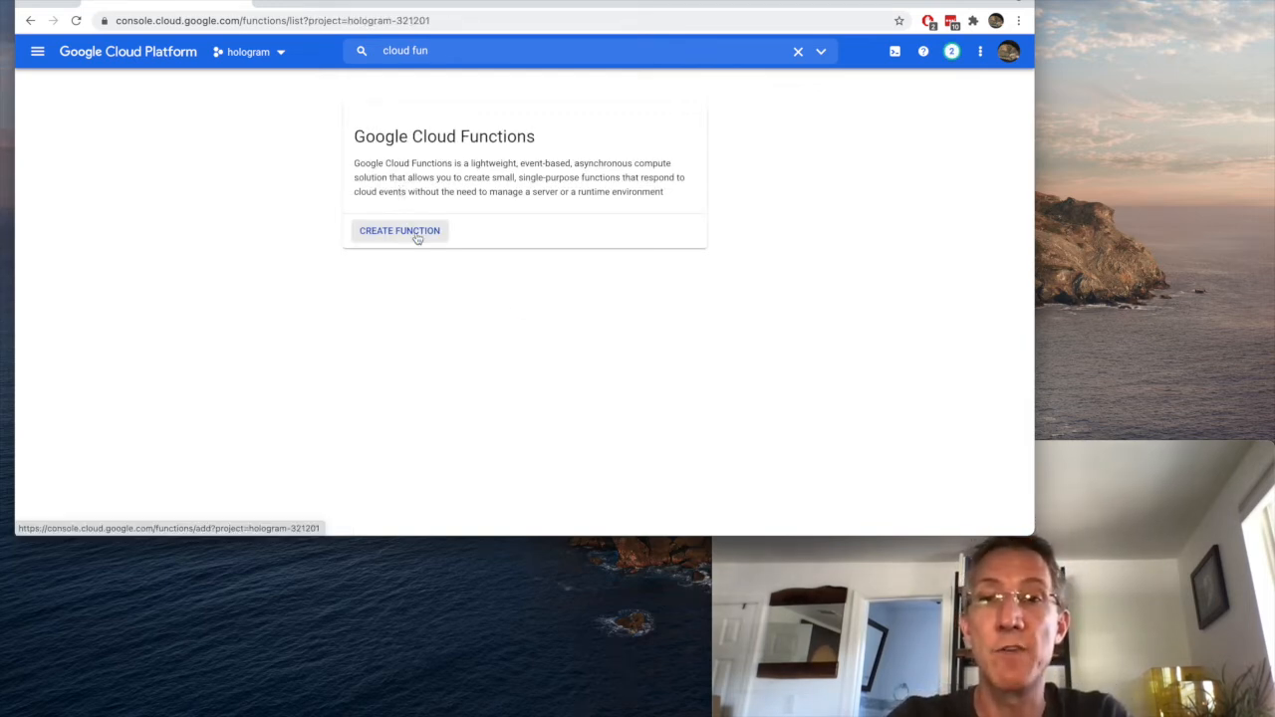
click(399, 230)
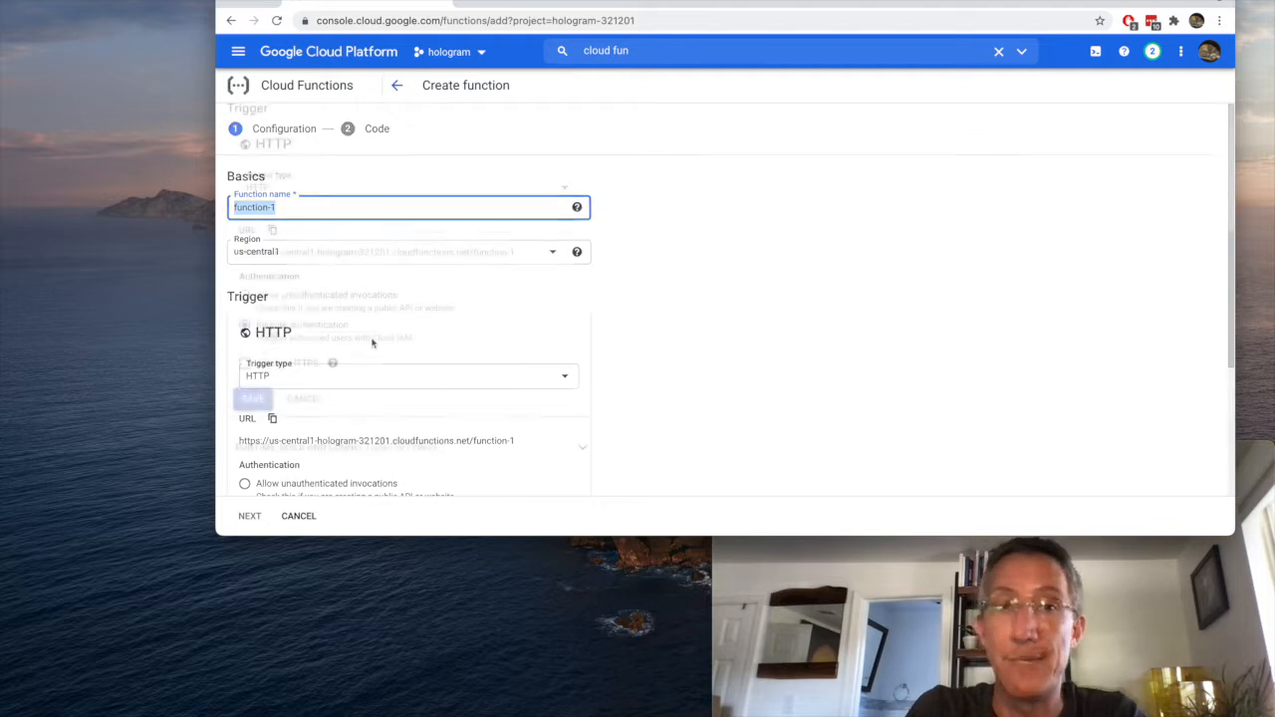
click(245, 294)
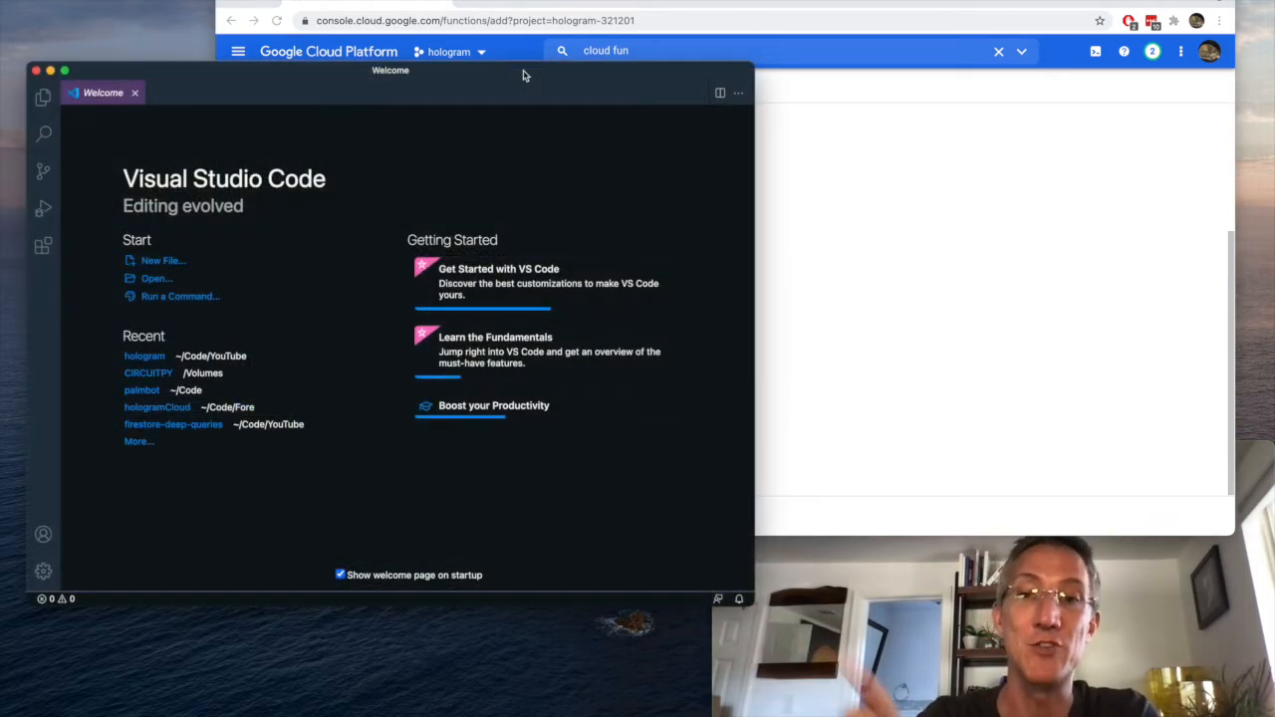
Step: Create requirements.txt in cloudFunction pinning google-cloud-pubsub>=2.6.1
click(43, 97)
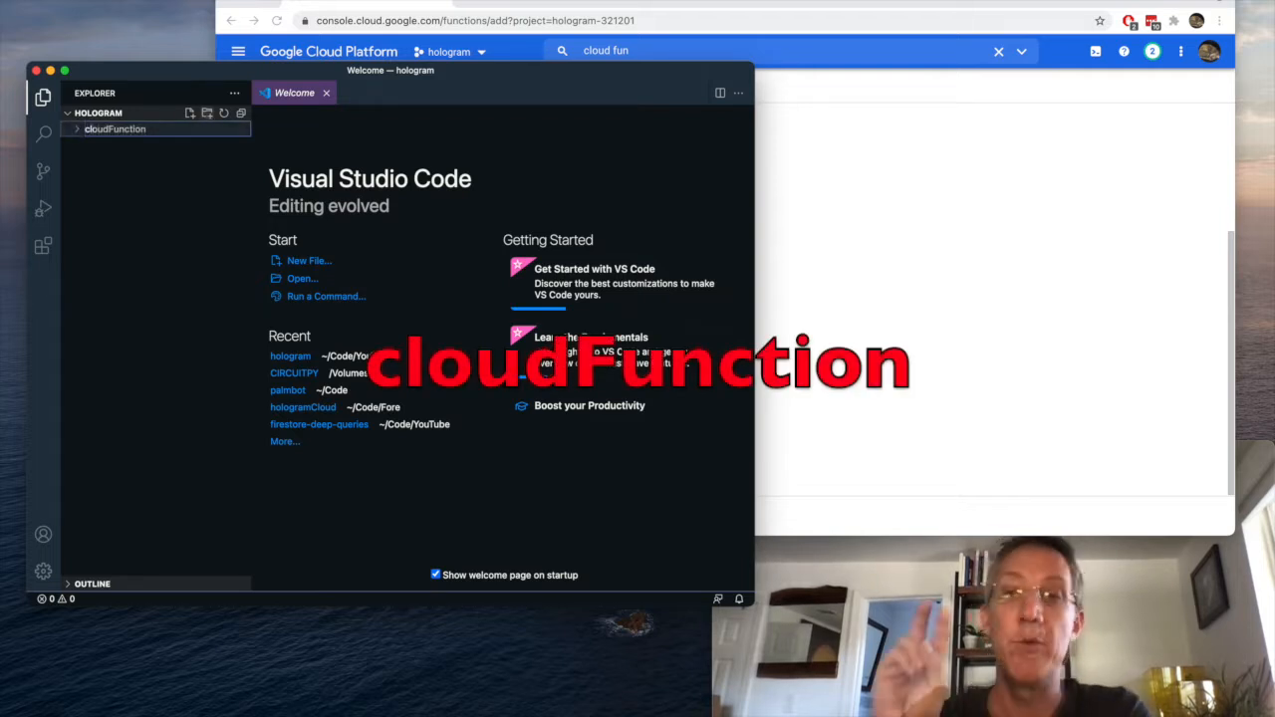
click(191, 113)
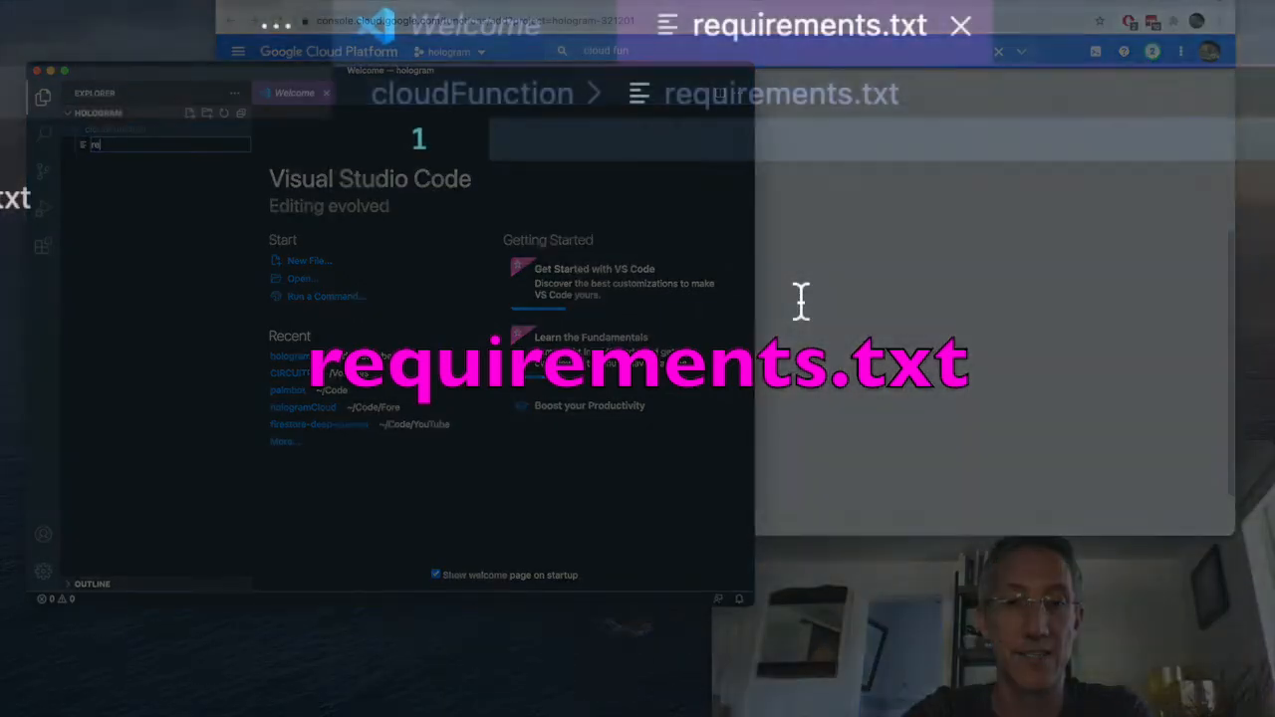
text(google-cloud-pubsub>=2.6.1)
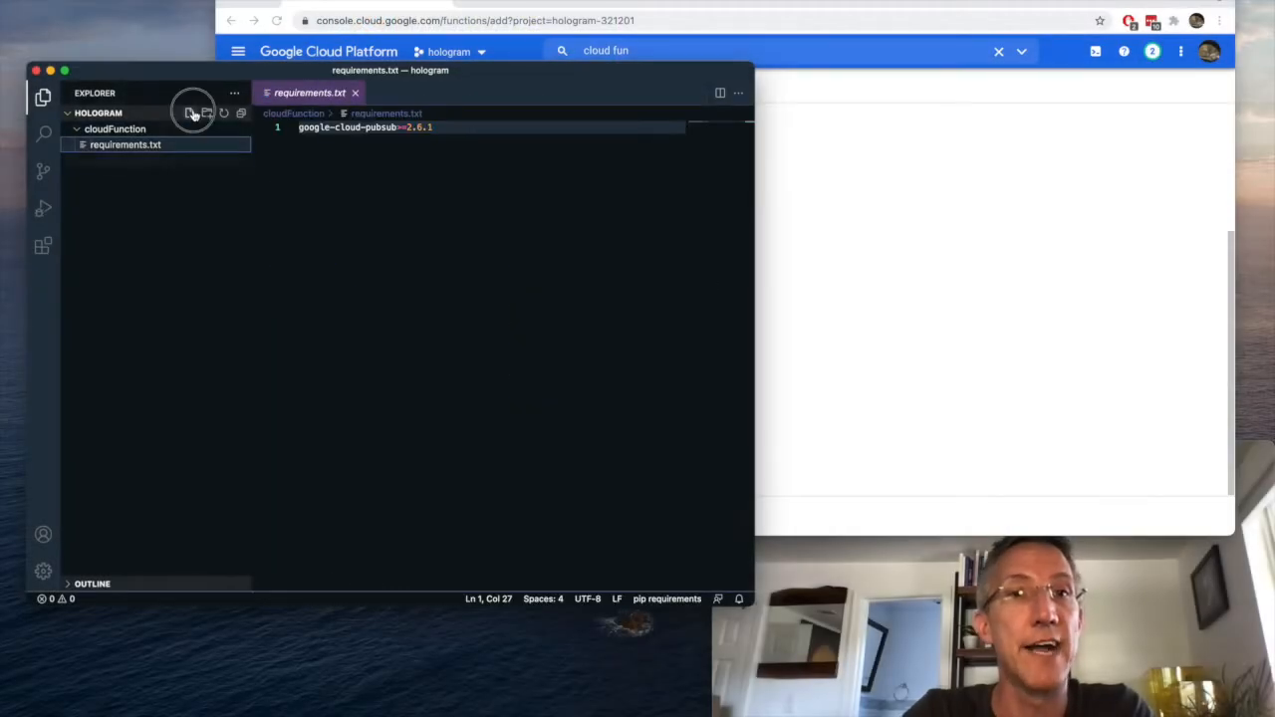
Step: Add main.py with the Pub/Sub publisher setup and an os.getenv project ID call
click(189, 113)
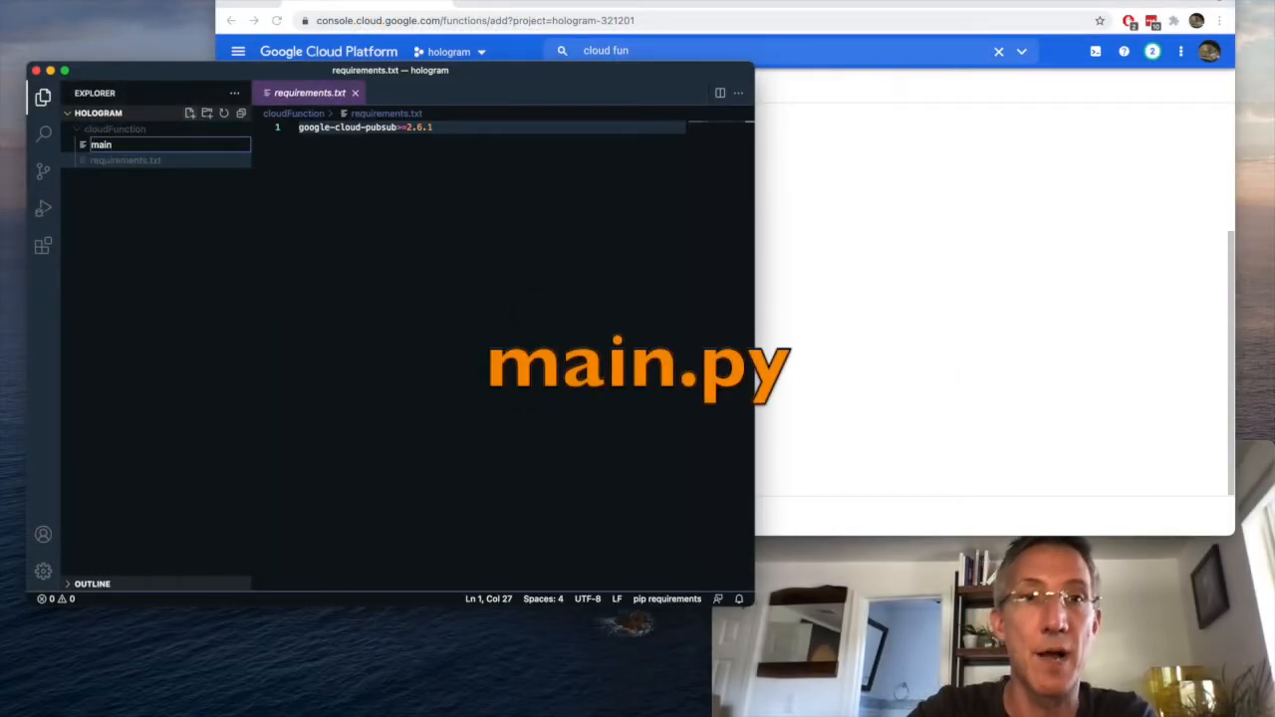
click(107, 145)
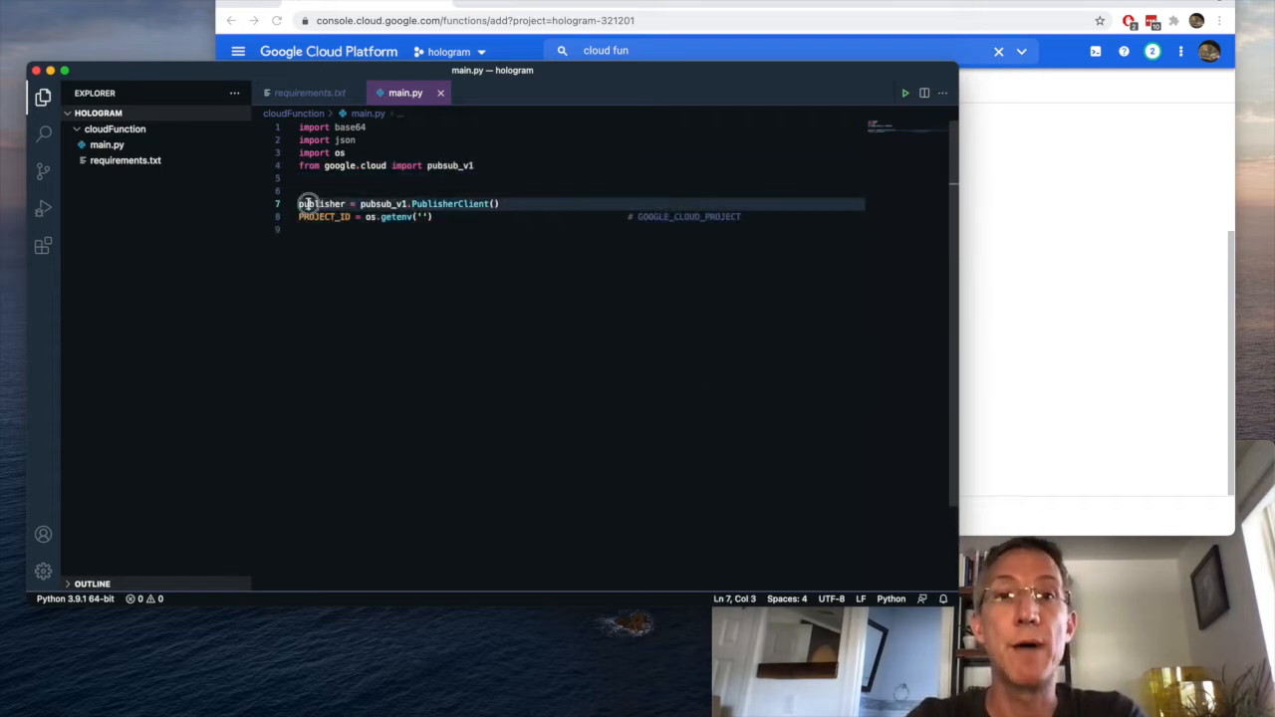
double_click(321, 203)
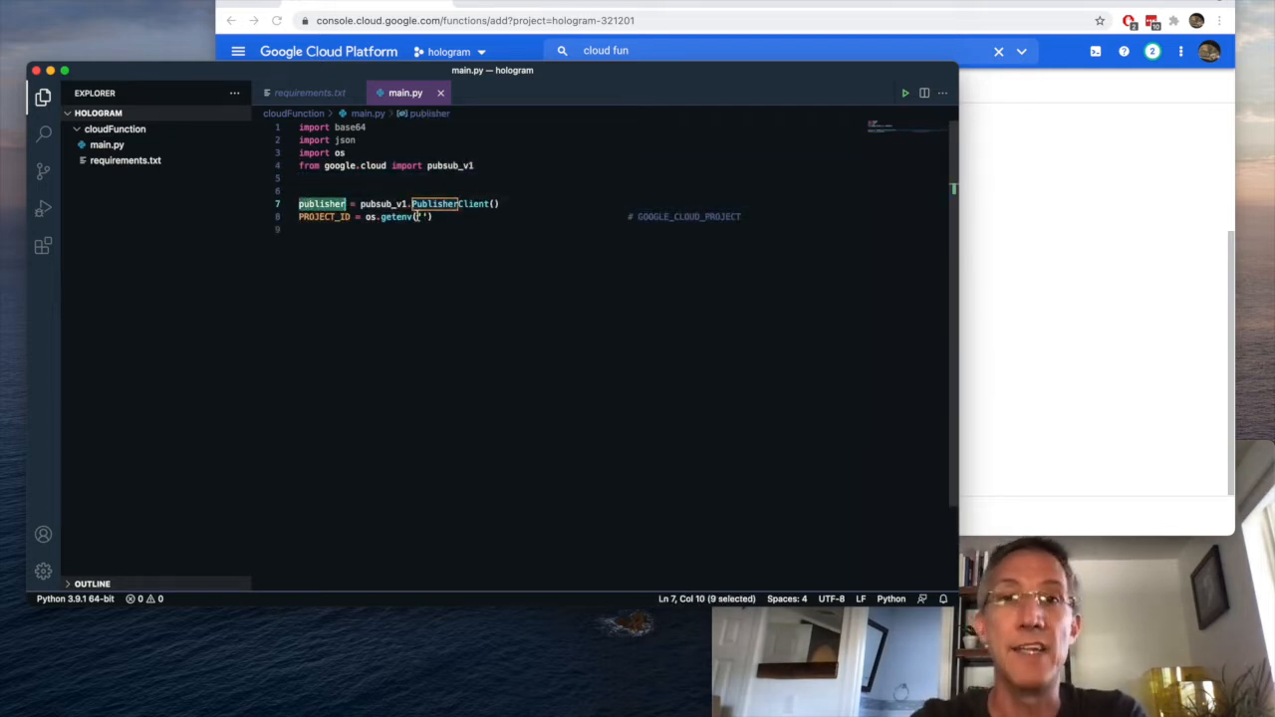
click(423, 216)
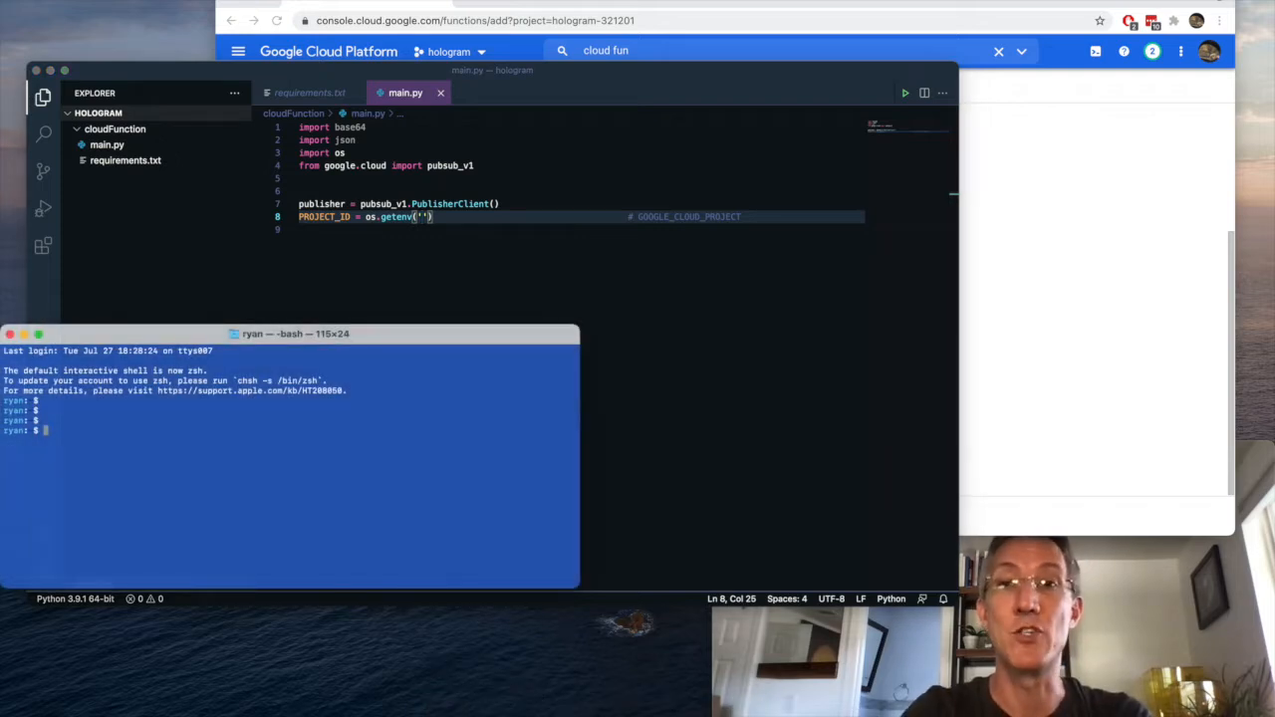
Step: Look up project ID hologram-321201 with gcloud and paste it into main.py's os.getenv
text(gcloud config get-value project)
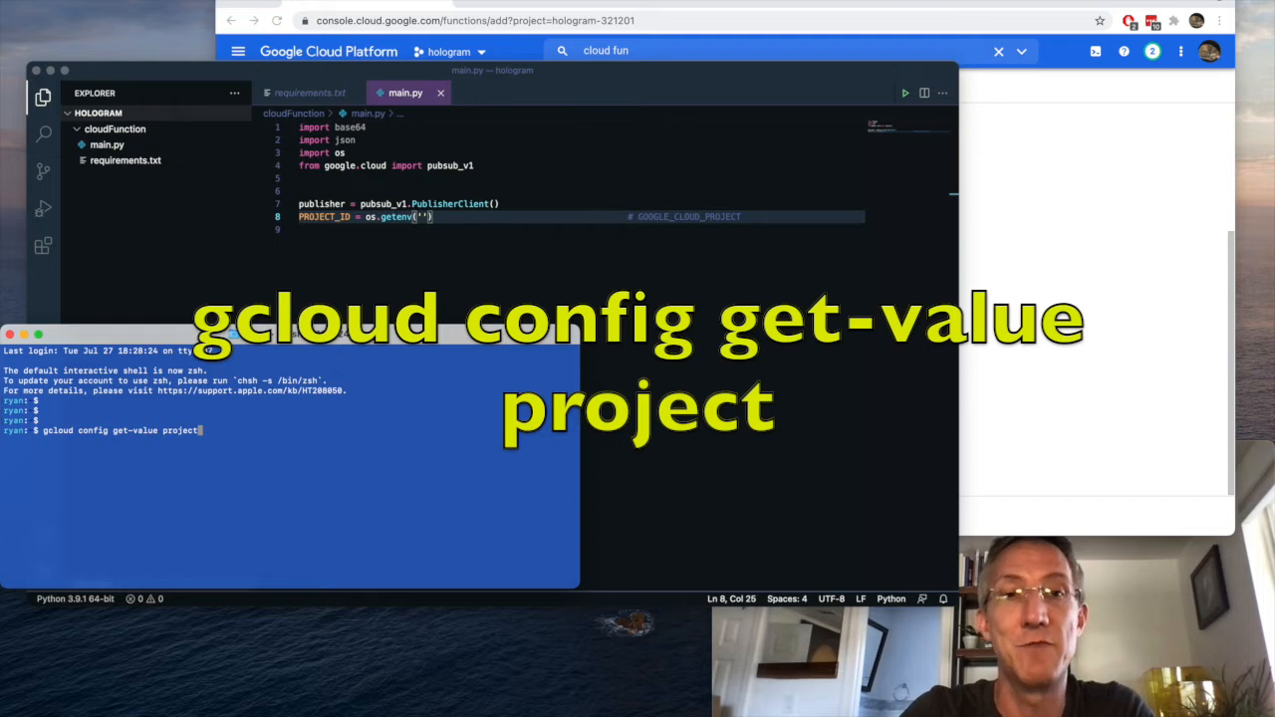
key(Return)
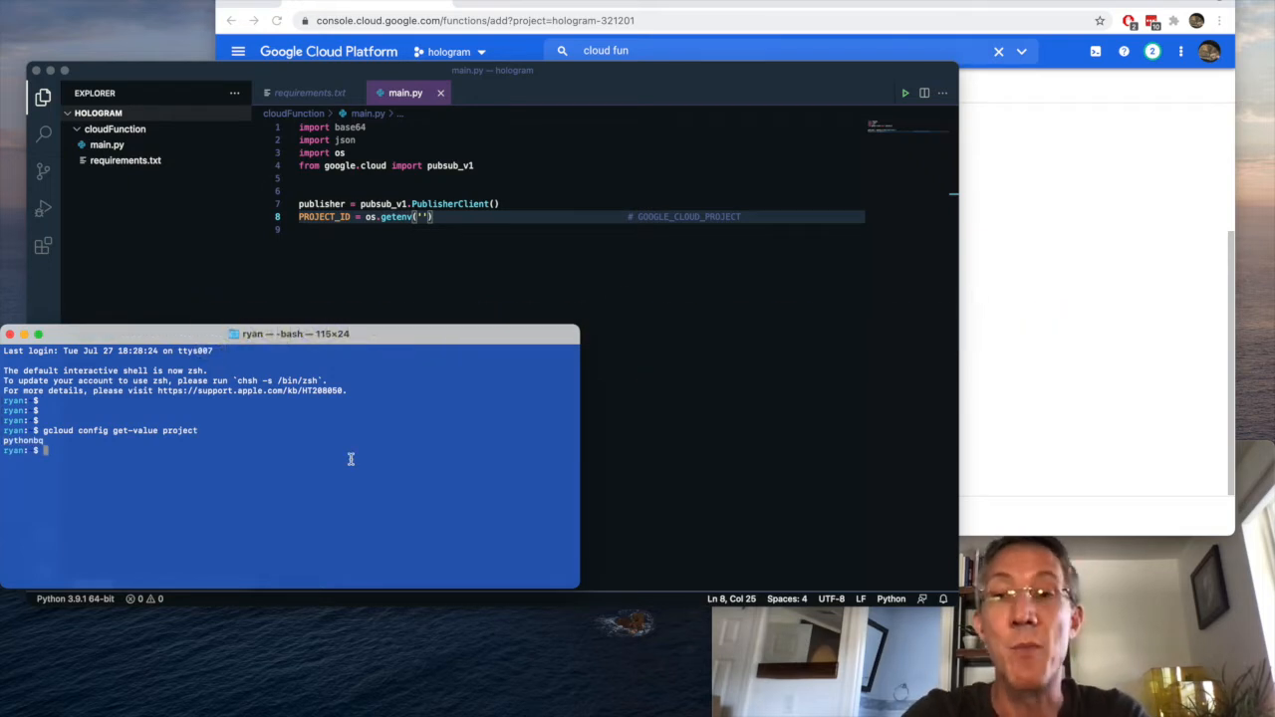
text(gcloud projects list)
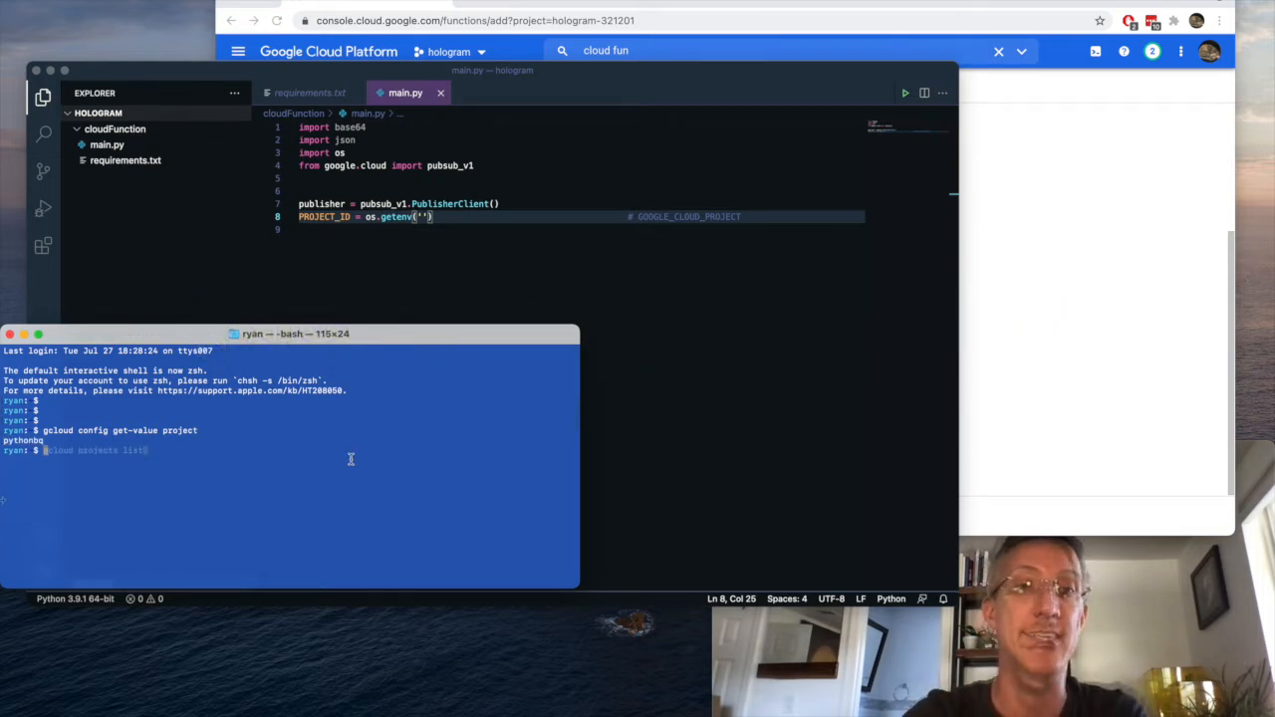
text(gcloud projects list)
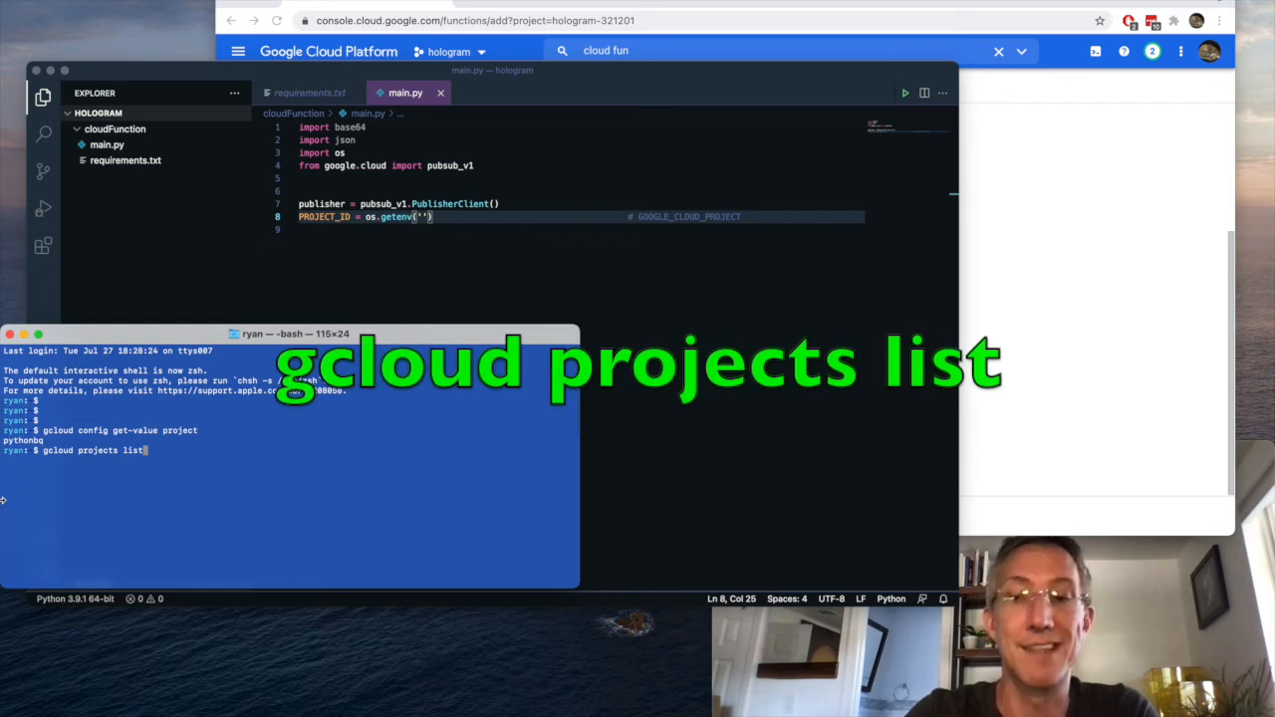
key(Return)
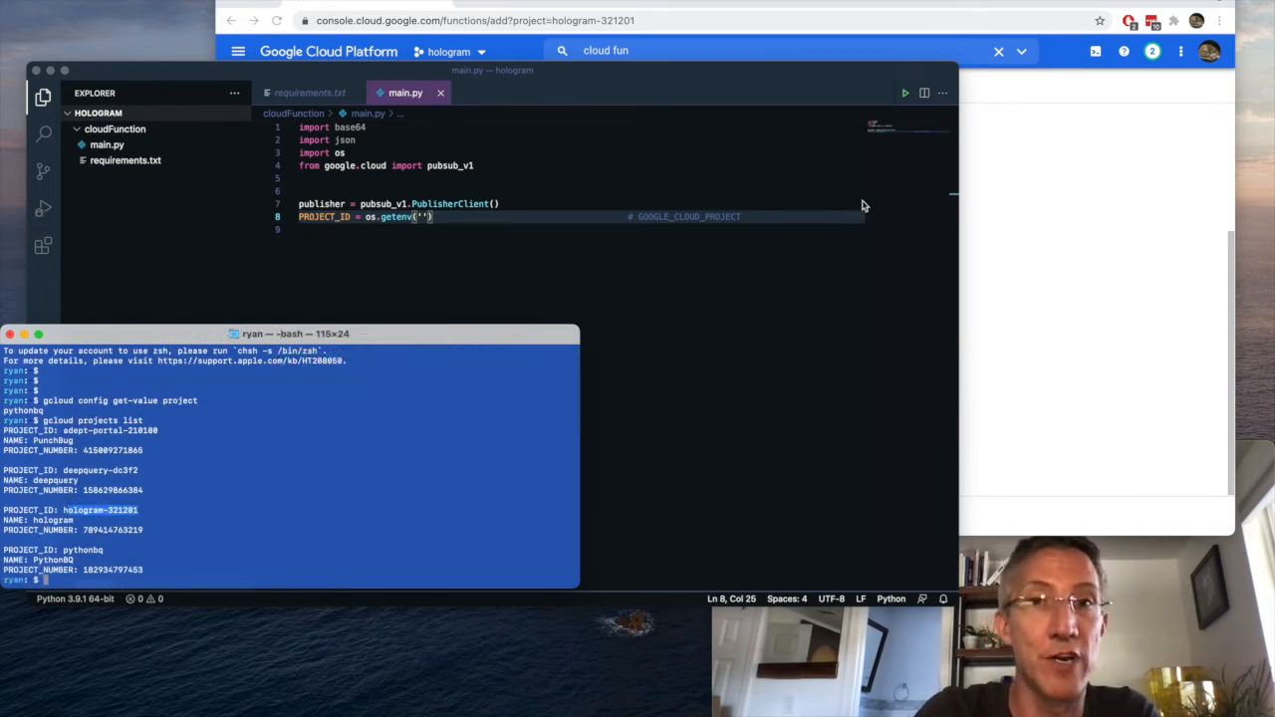
text(hologram-321201)
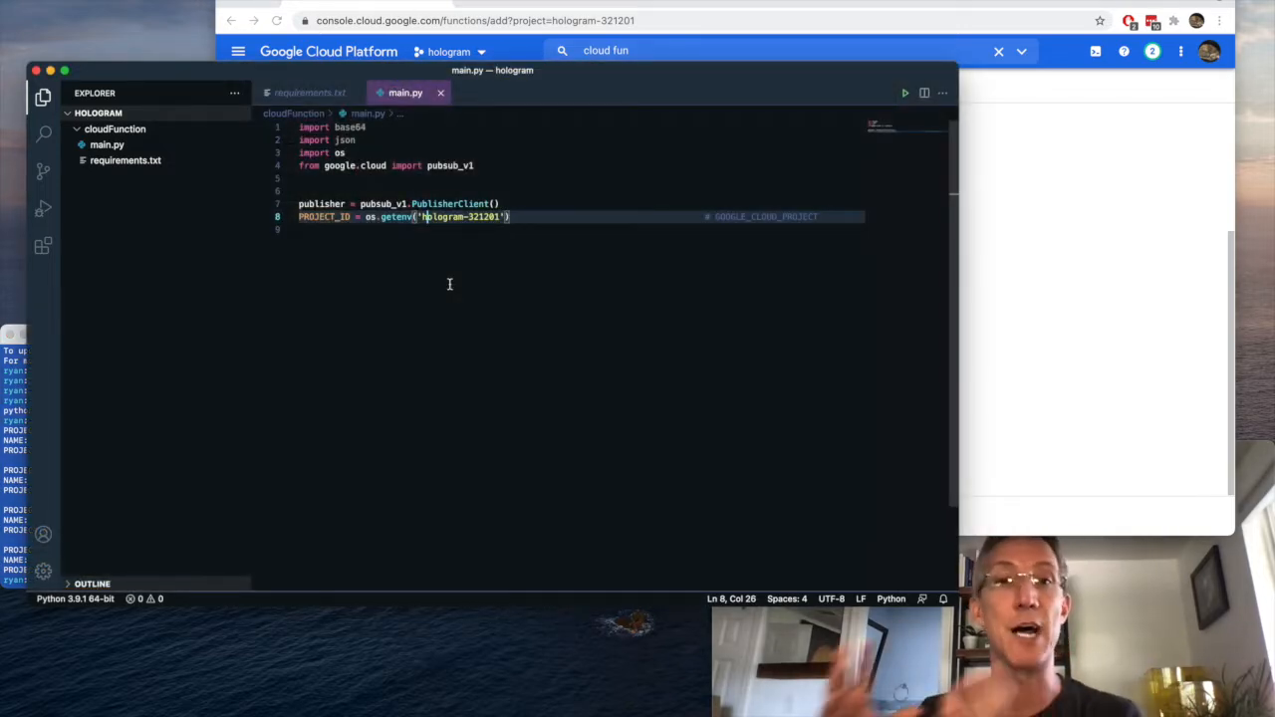
Step: Write hologram_to_pubsub to return 400 on missing data, publish message_json, and return 200
text(def hologram_to_pubsub(request):)
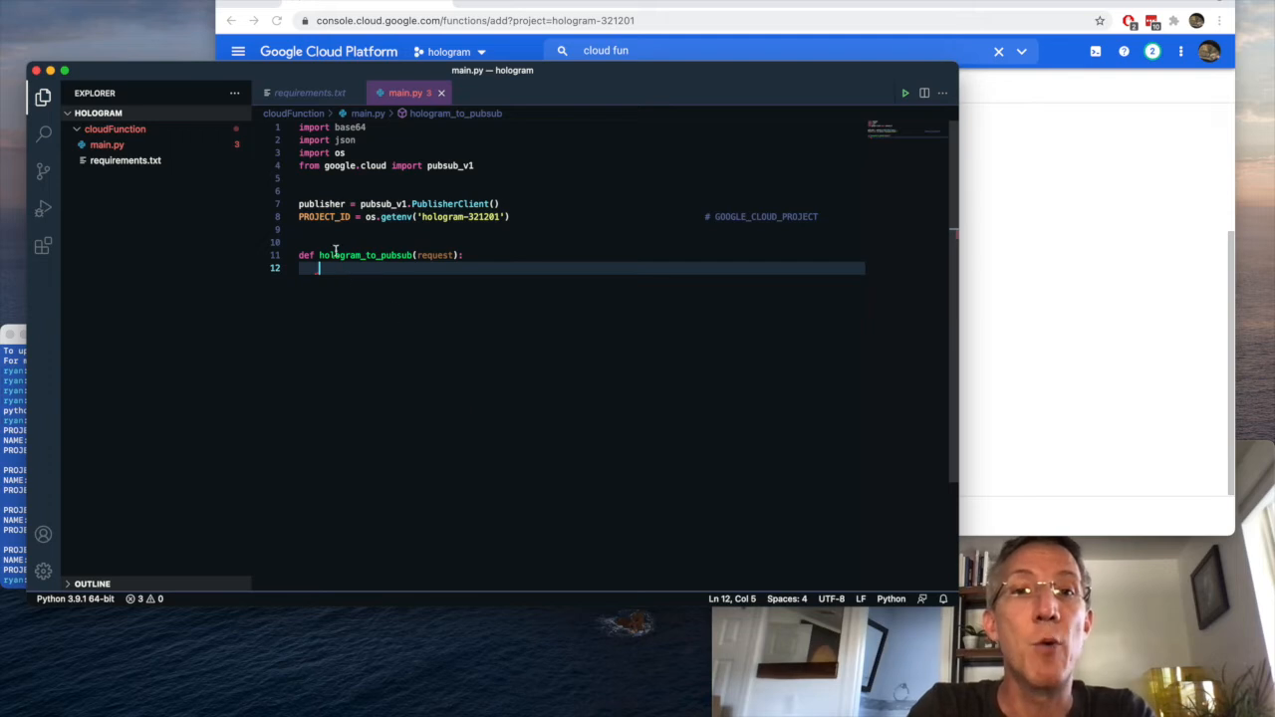
mouse_move(331, 255)
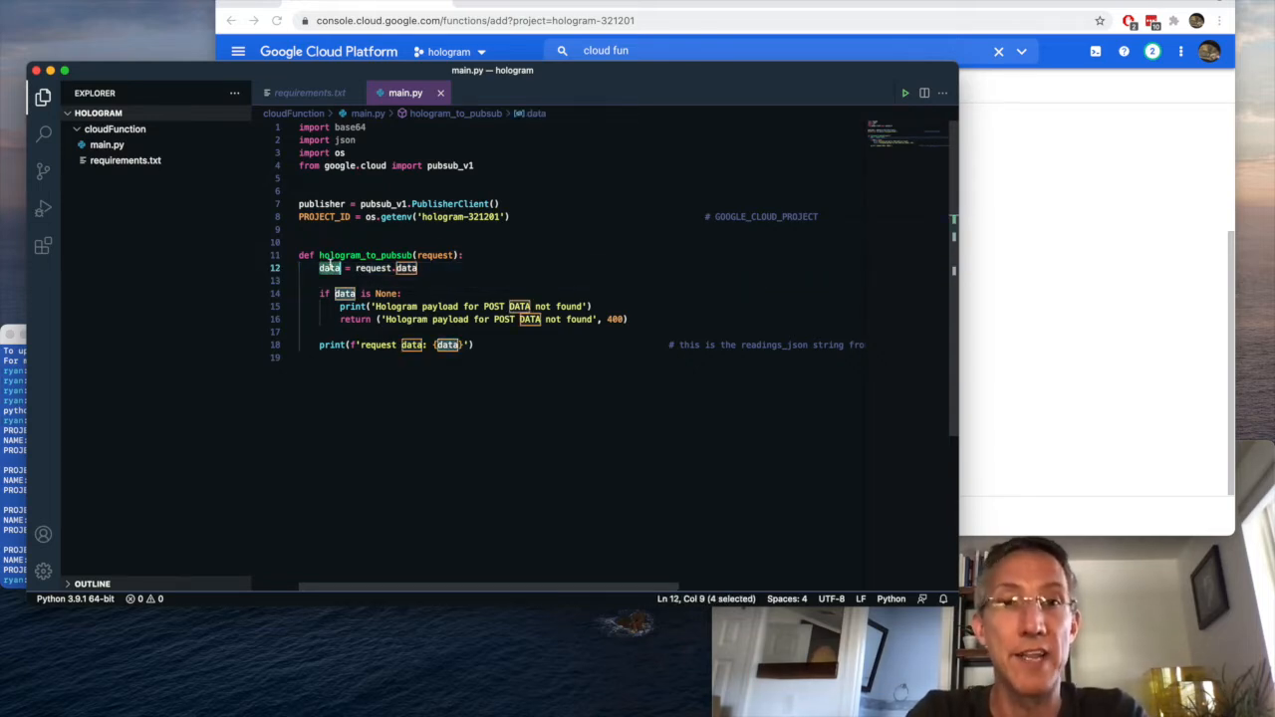
click(318, 293)
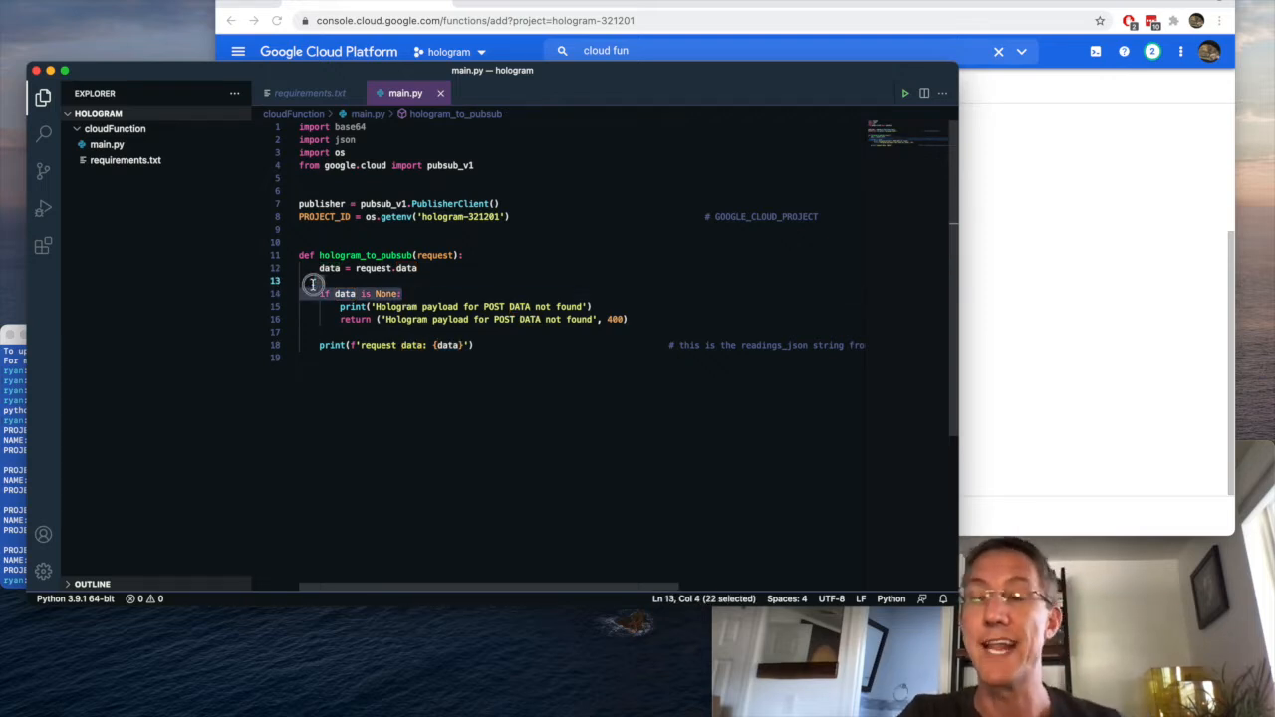
drag(314, 286, 598, 319)
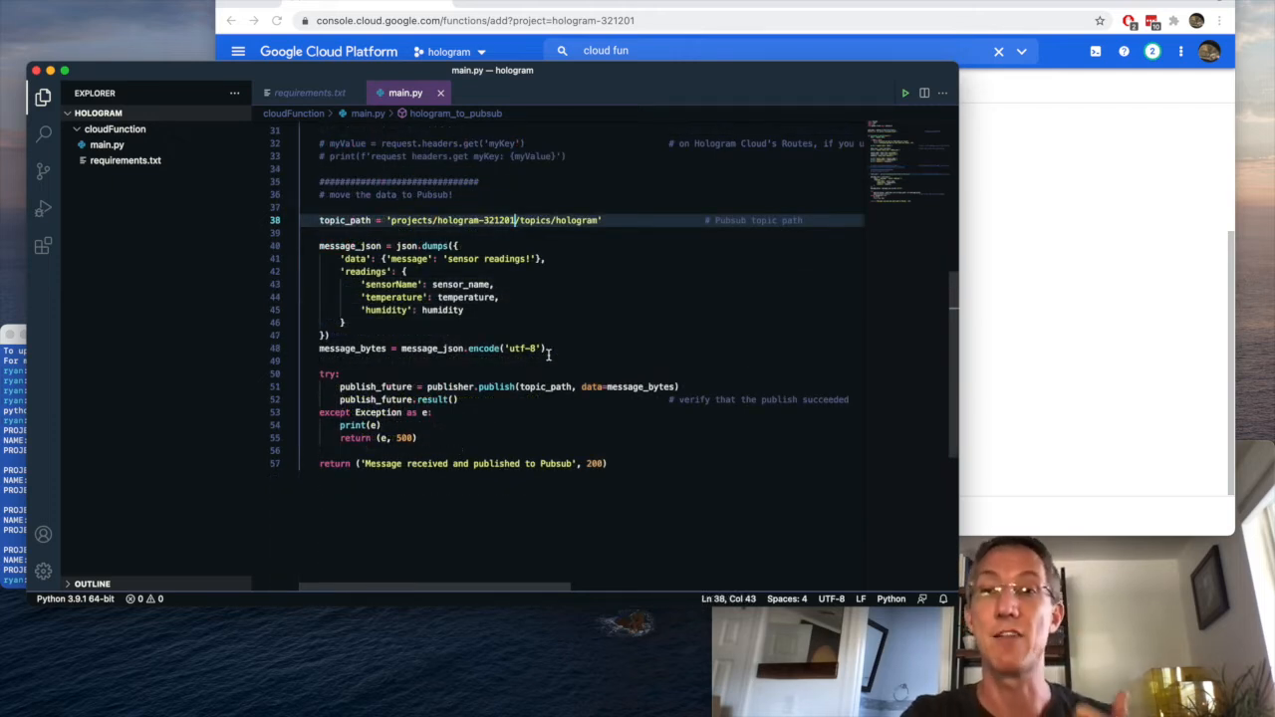
double_click(457, 220)
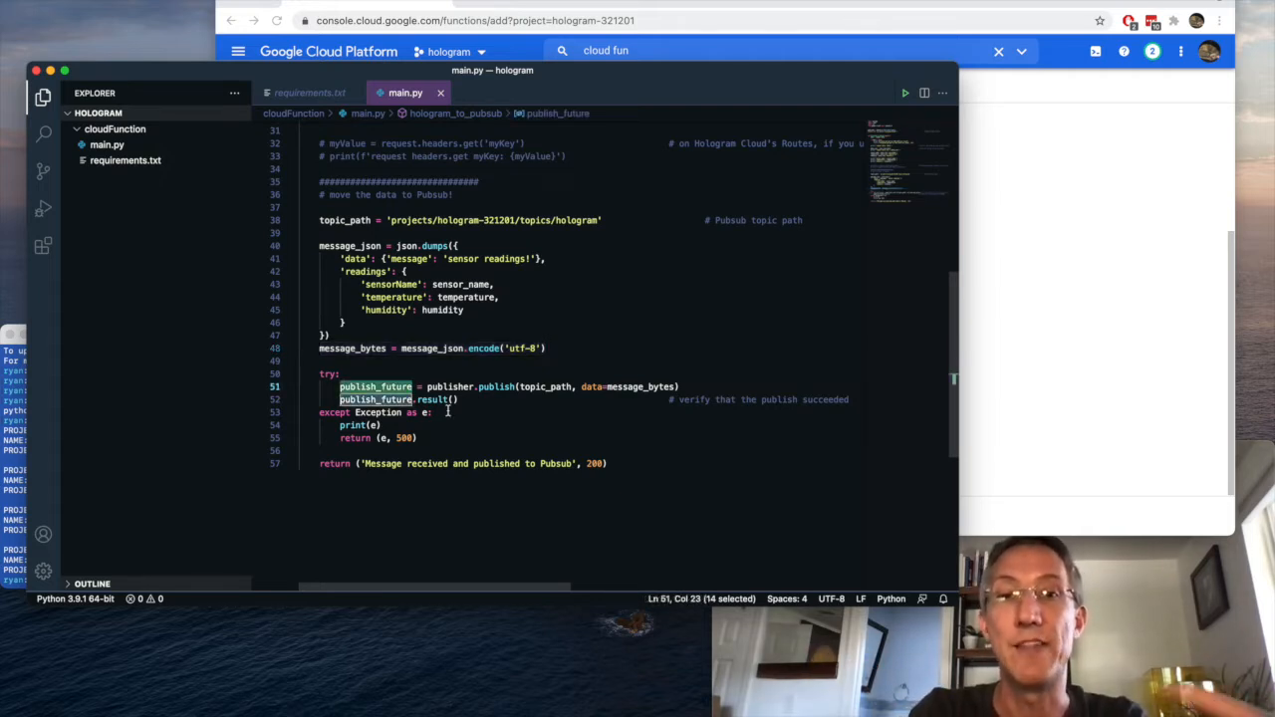
click(419, 438)
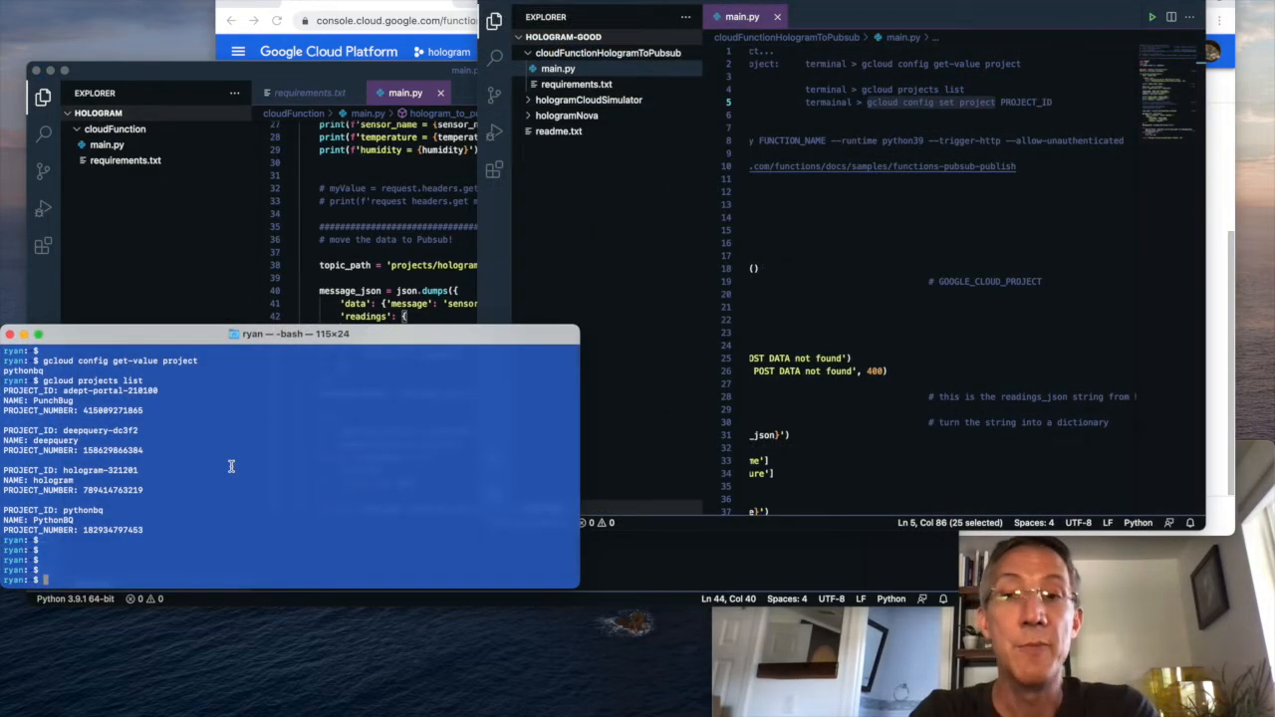
Step: Set the active gcloud project and deploy hologram_to_pubsub with python39 and an HTTP trigger
text(gcloud config set project)
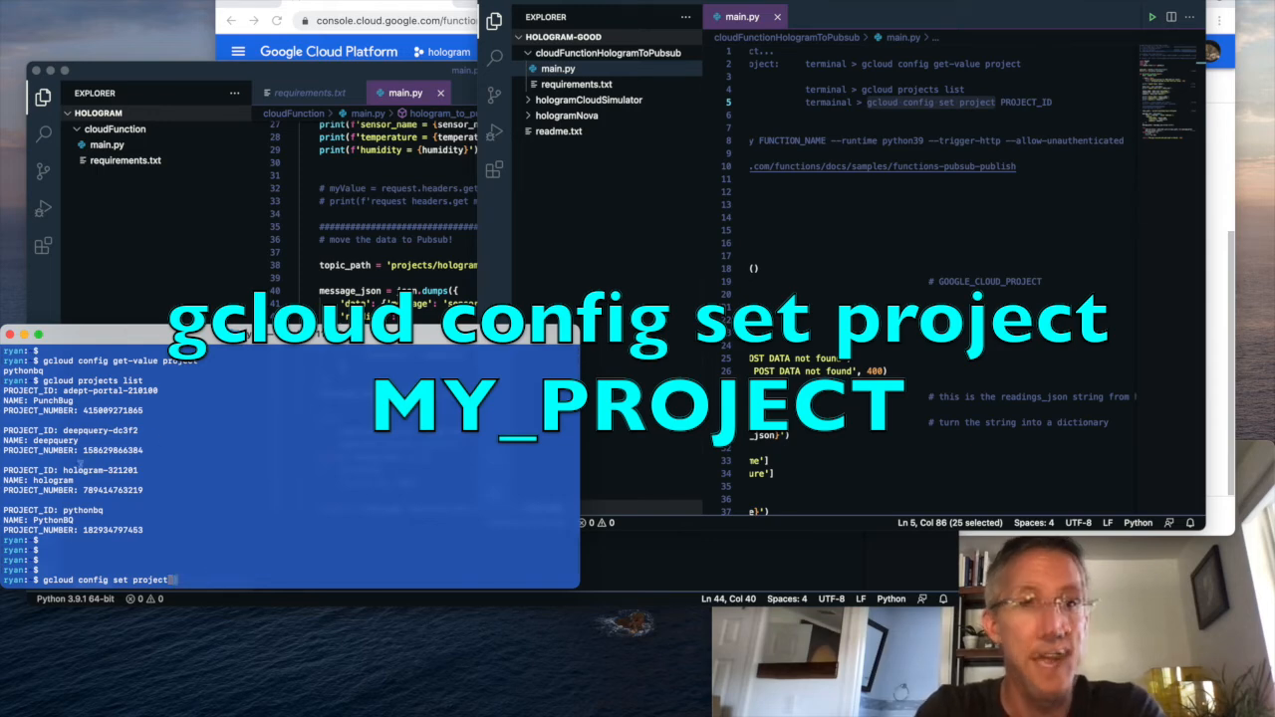
key(Return)
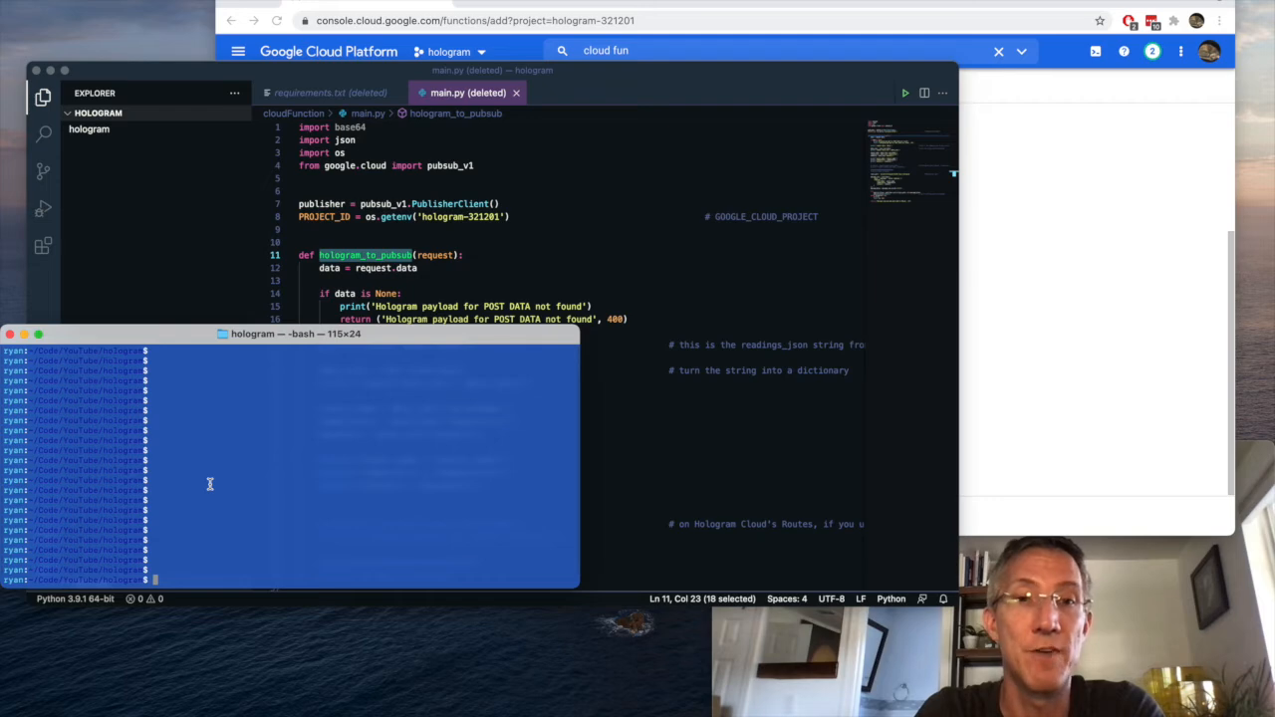
text(gcloud functions deploy hologram_to_pubsub --runtime python39 --trigger-http --allow-unauthenticated)
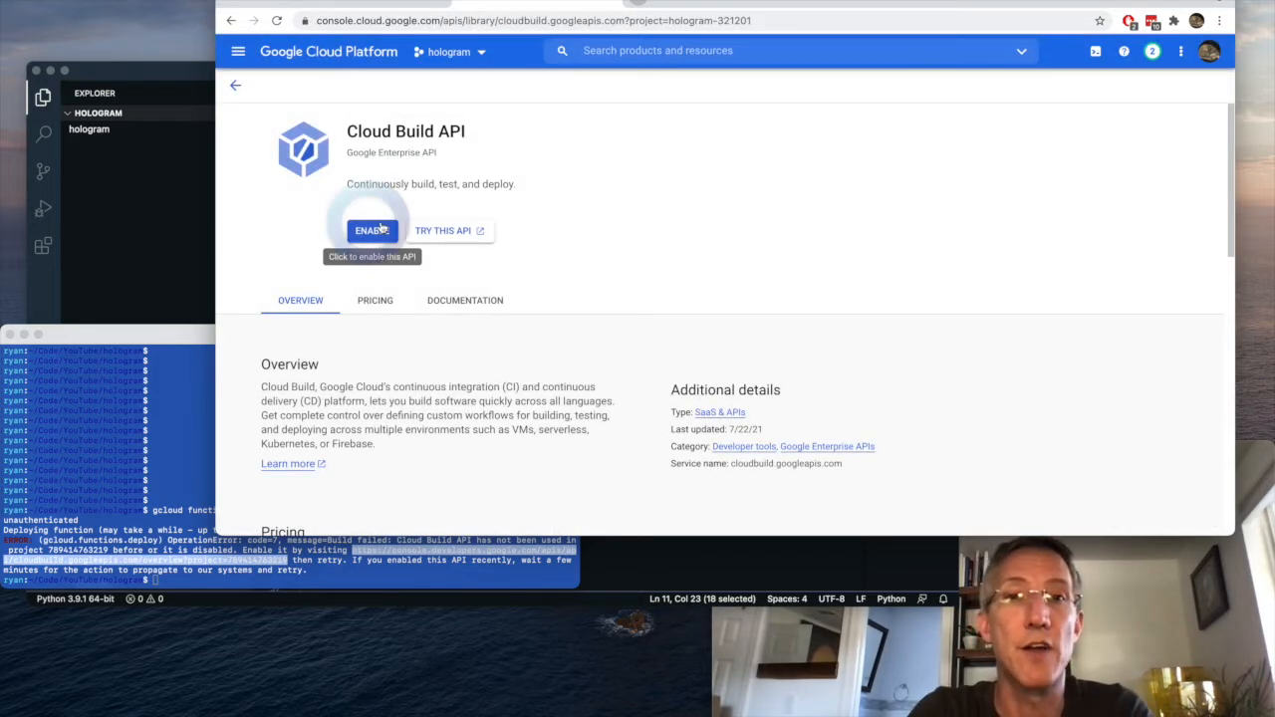
Step: Enable the Cloud Build API on its library page
click(372, 230)
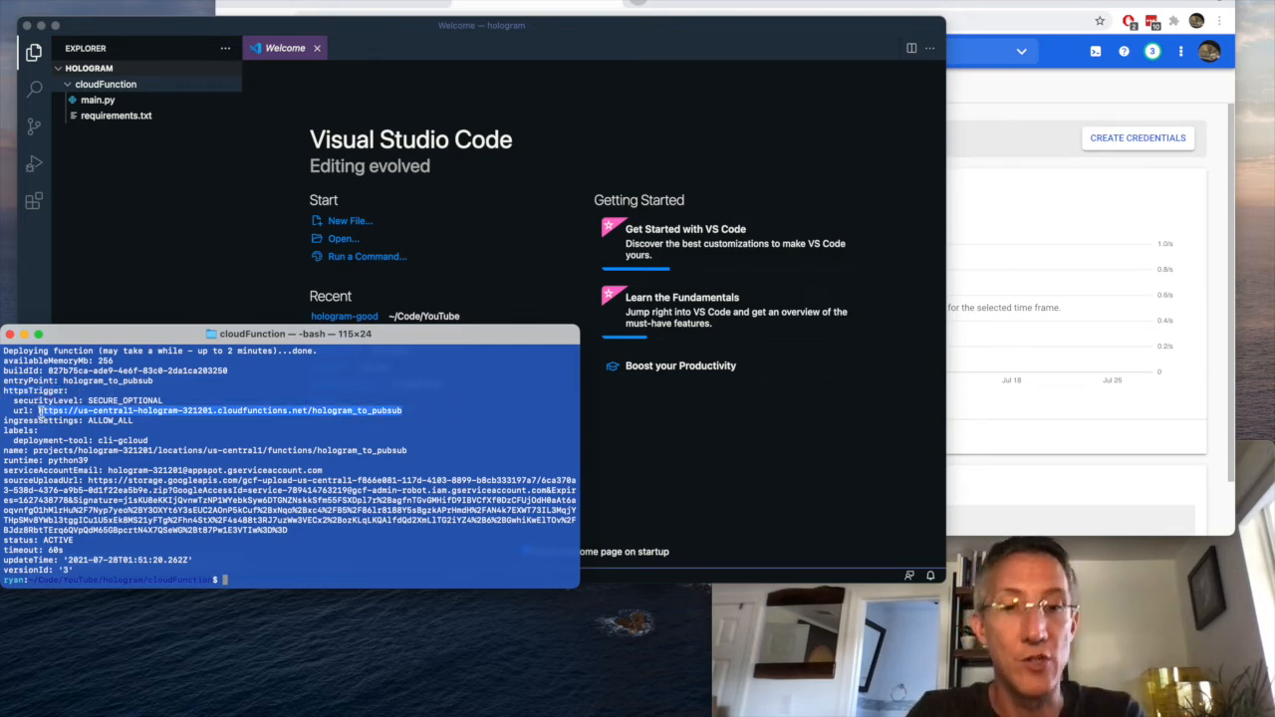
mouse_move(366, 57)
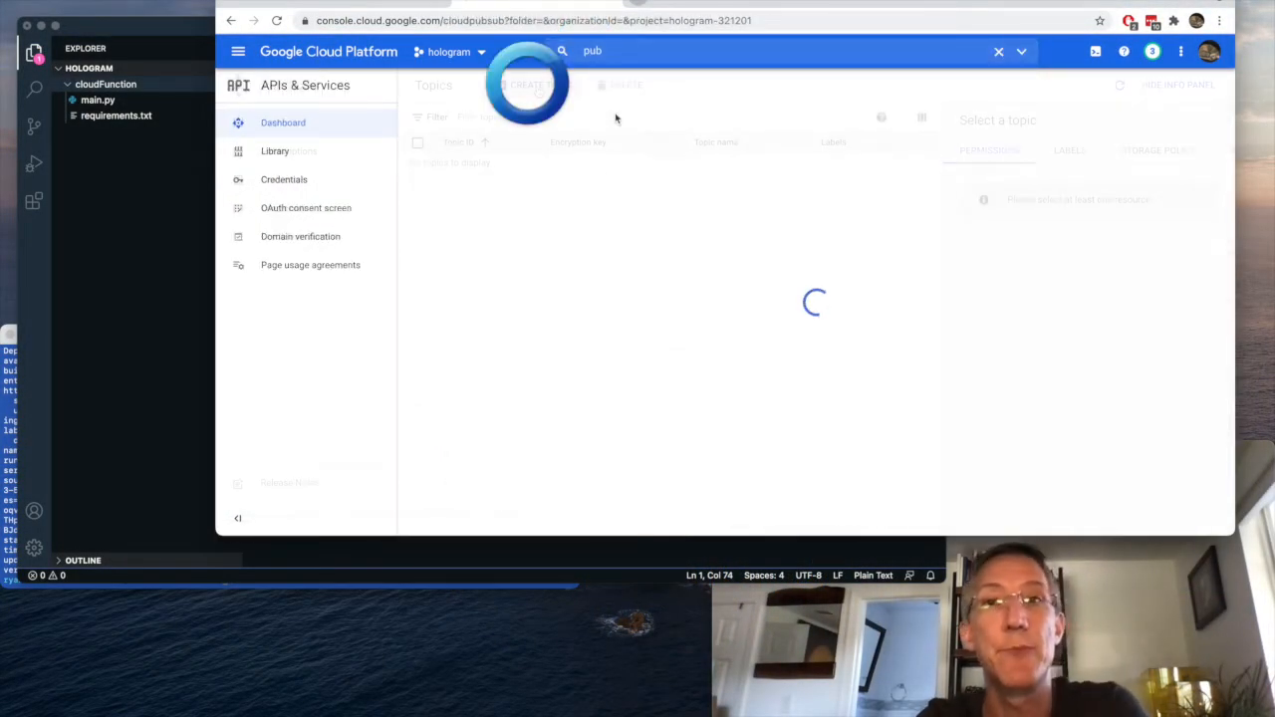
Step: Create the Pub/Sub topic 'hologram', keeping the default subscription
click(535, 84)
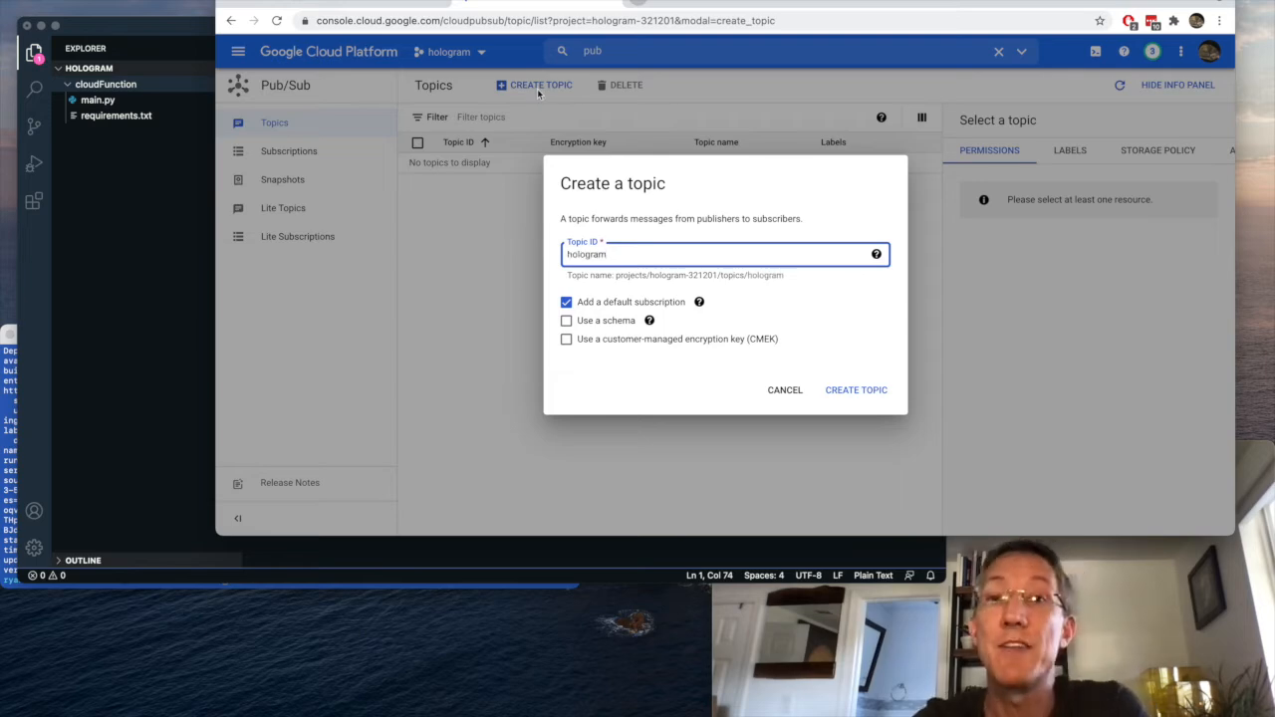
mouse_move(652, 314)
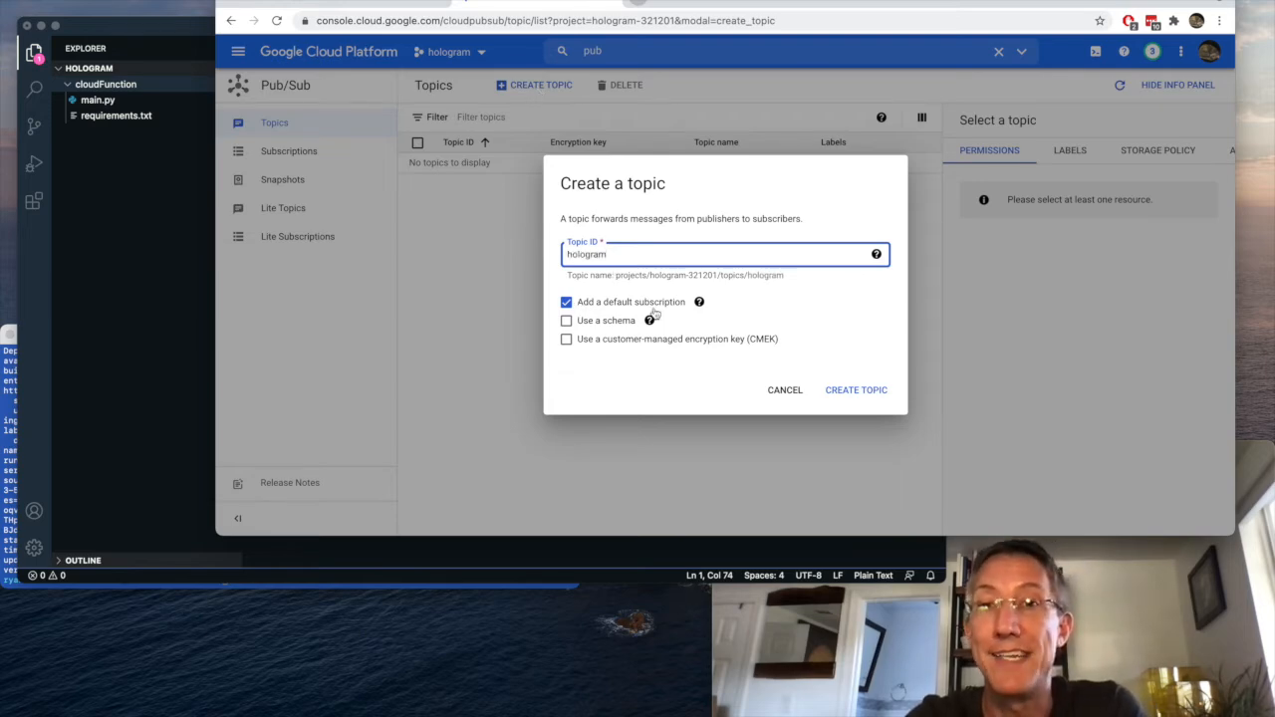
click(854, 390)
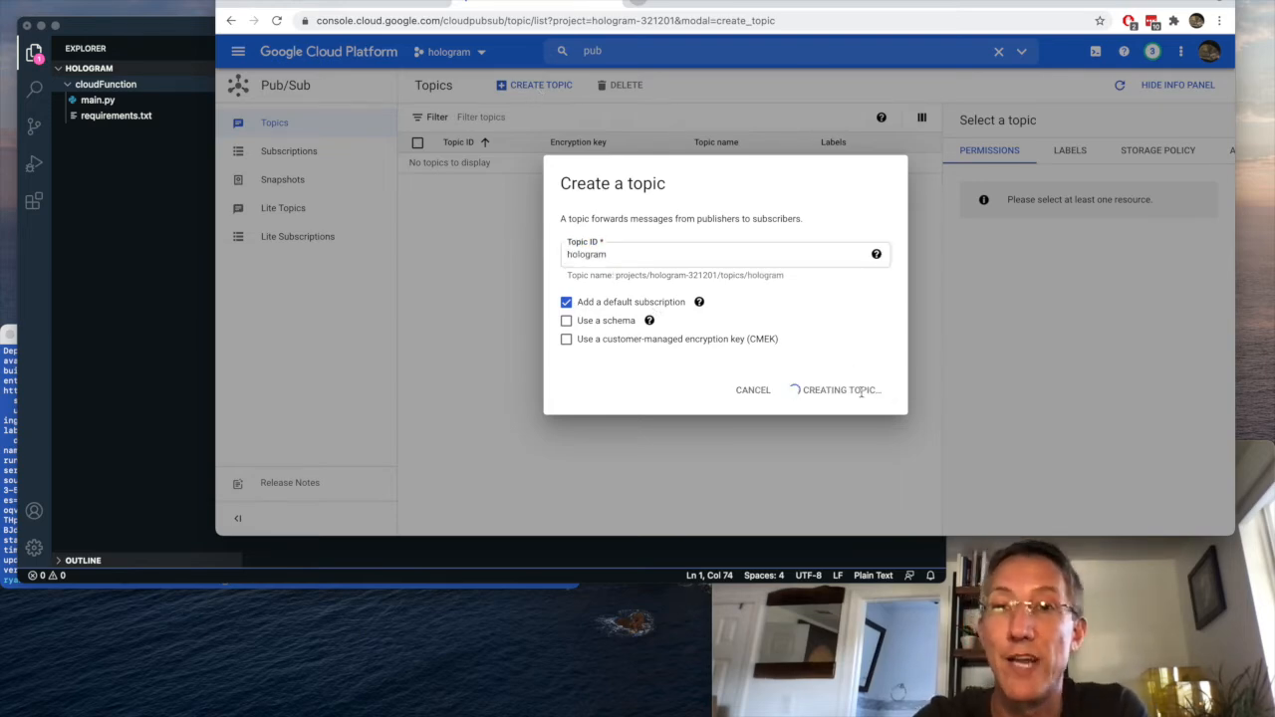
click(838, 390)
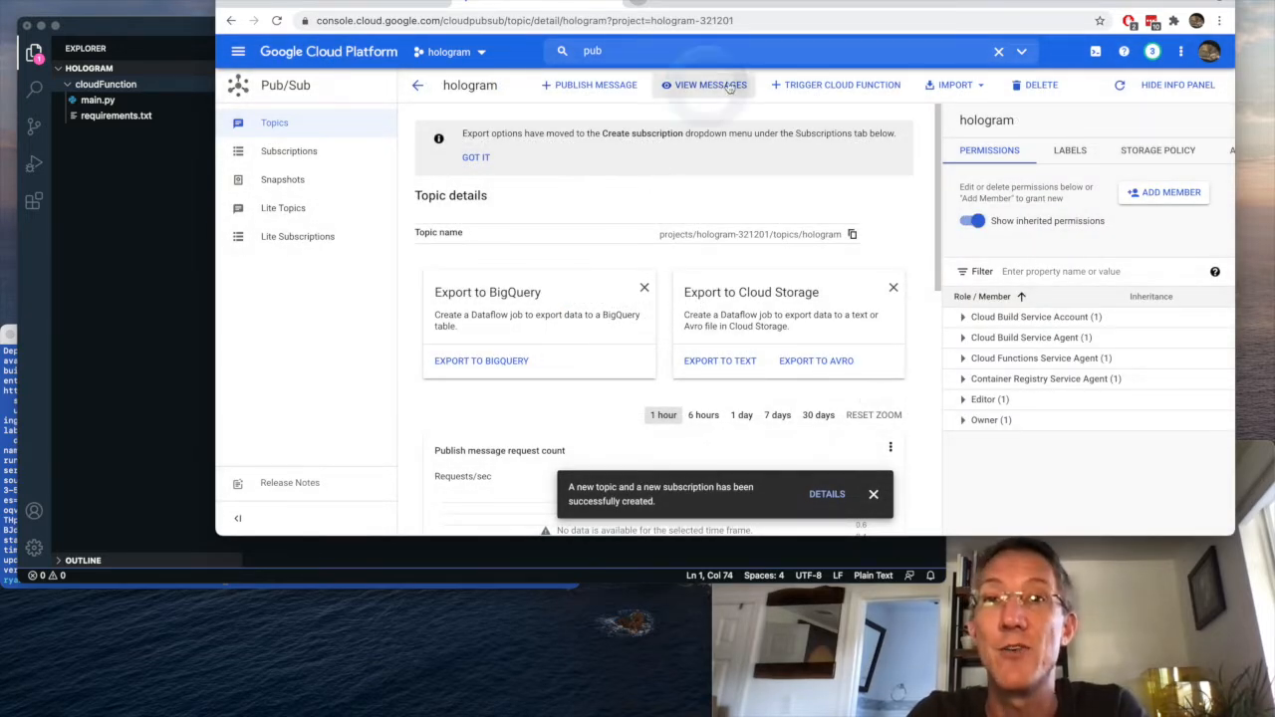
Step: View the hologram topic's messages through the hologram-sub subscription
click(704, 85)
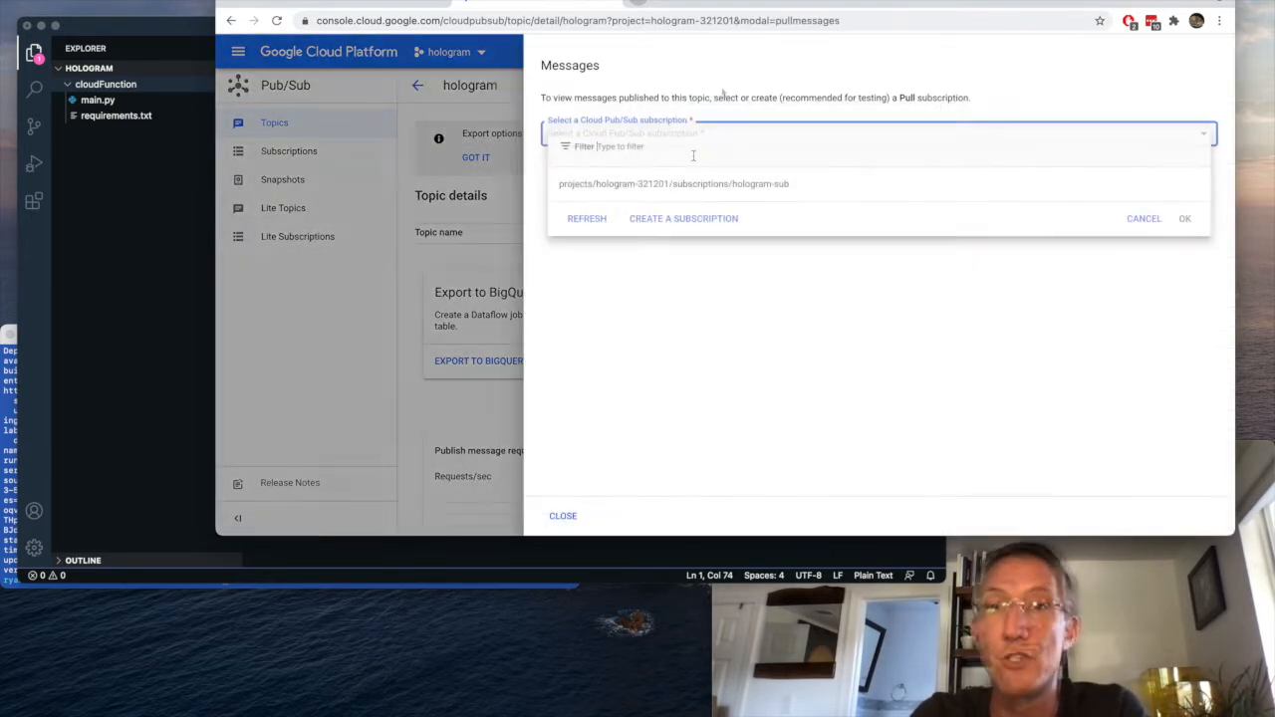
click(674, 183)
text(hologramNova)
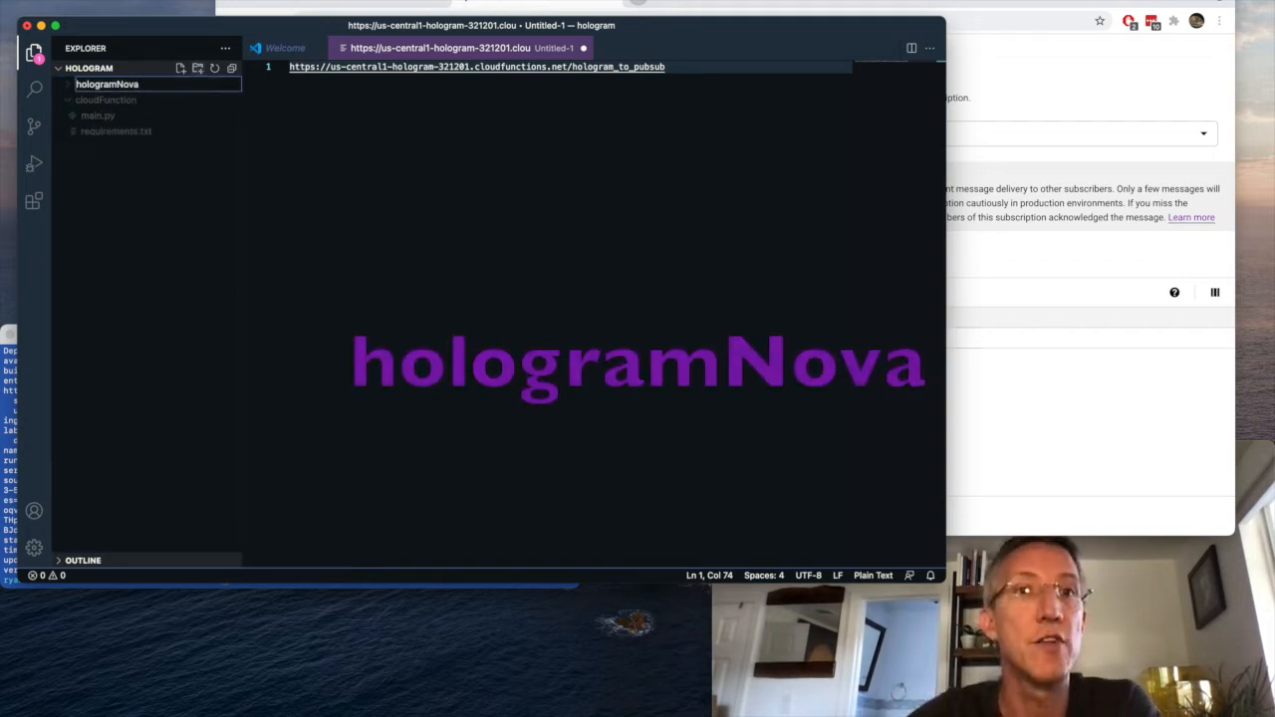
Step: Create nova.py with a __main__ block and a readings dictionary
click(180, 68)
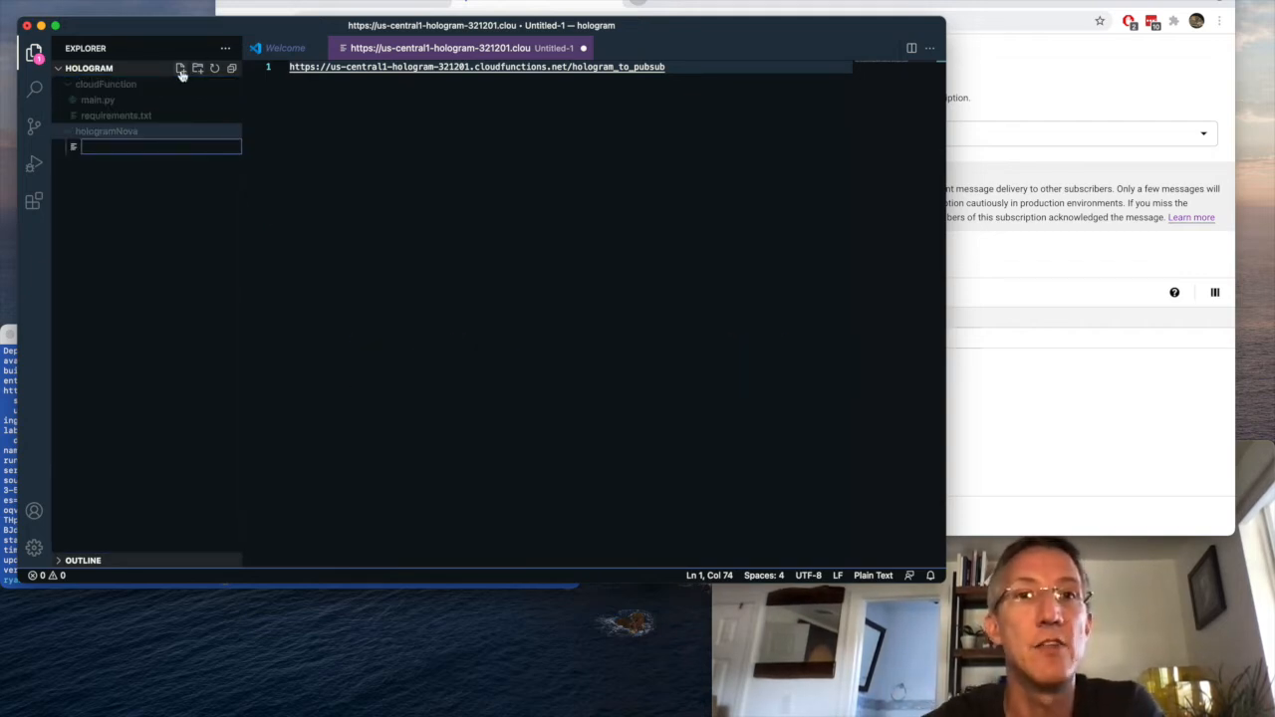
text(nova.)
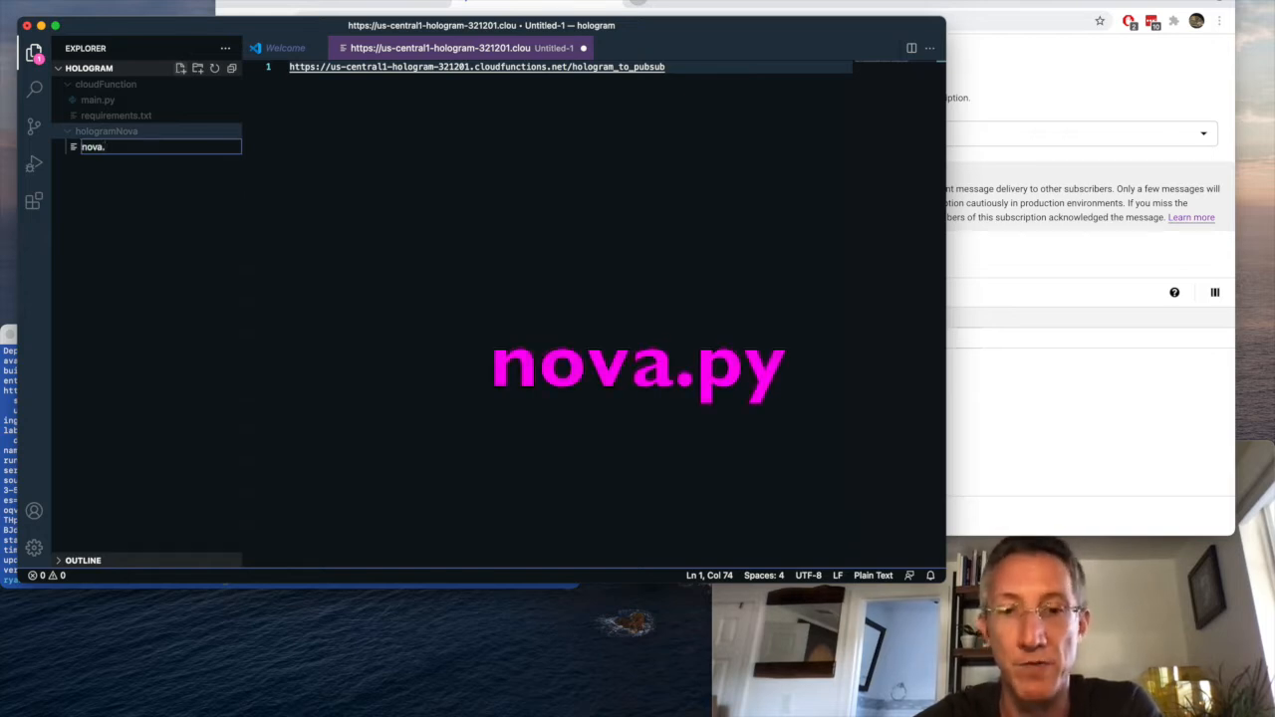
key(Return)
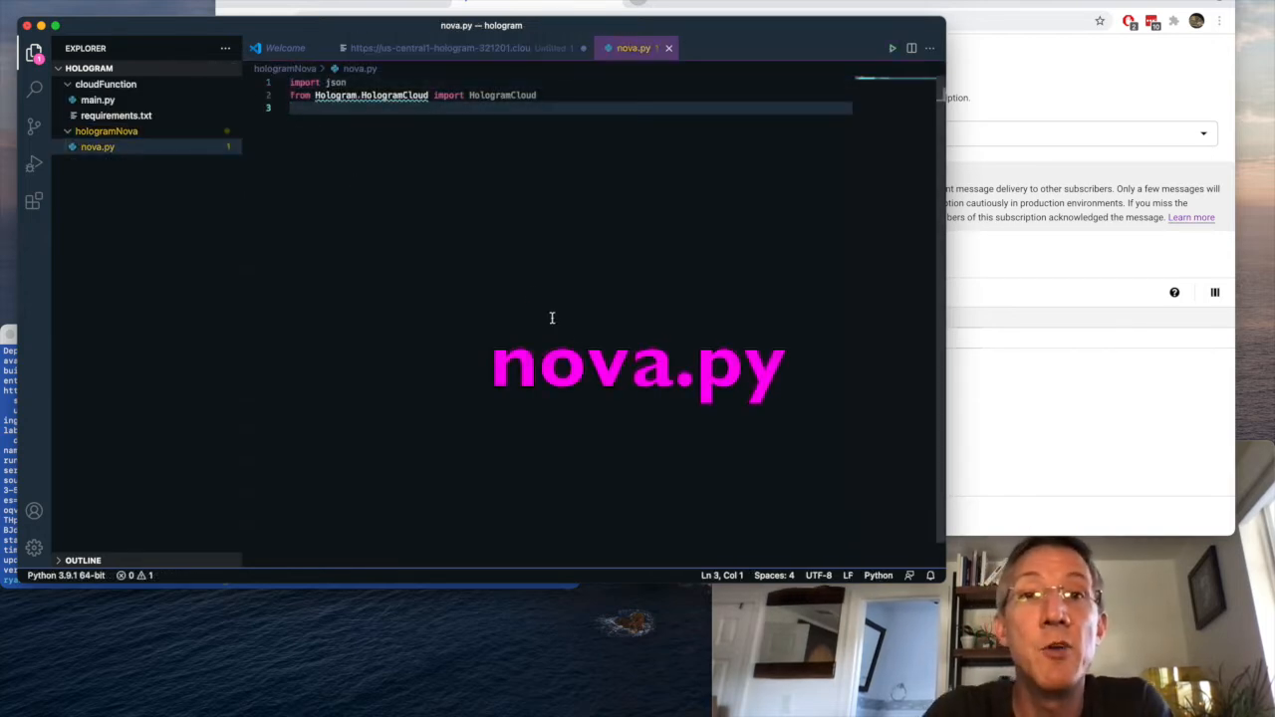
text(if __name__ == '__main__':)
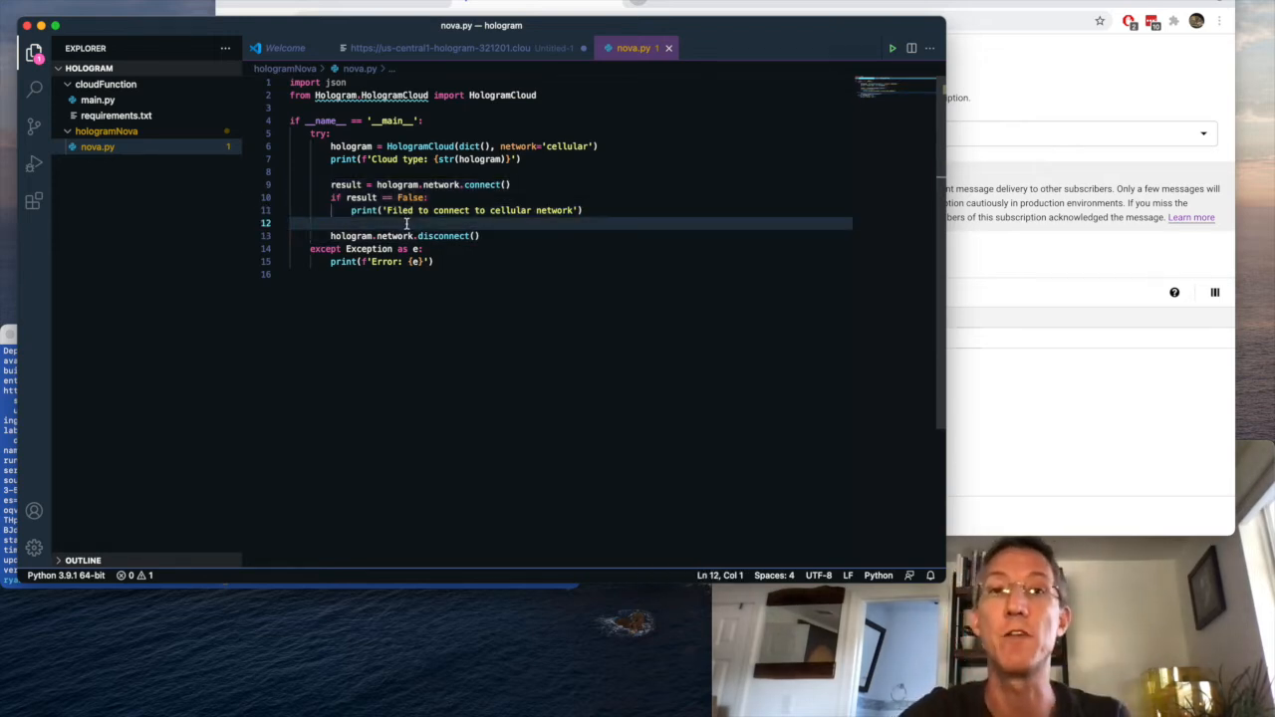
text(readings = {)
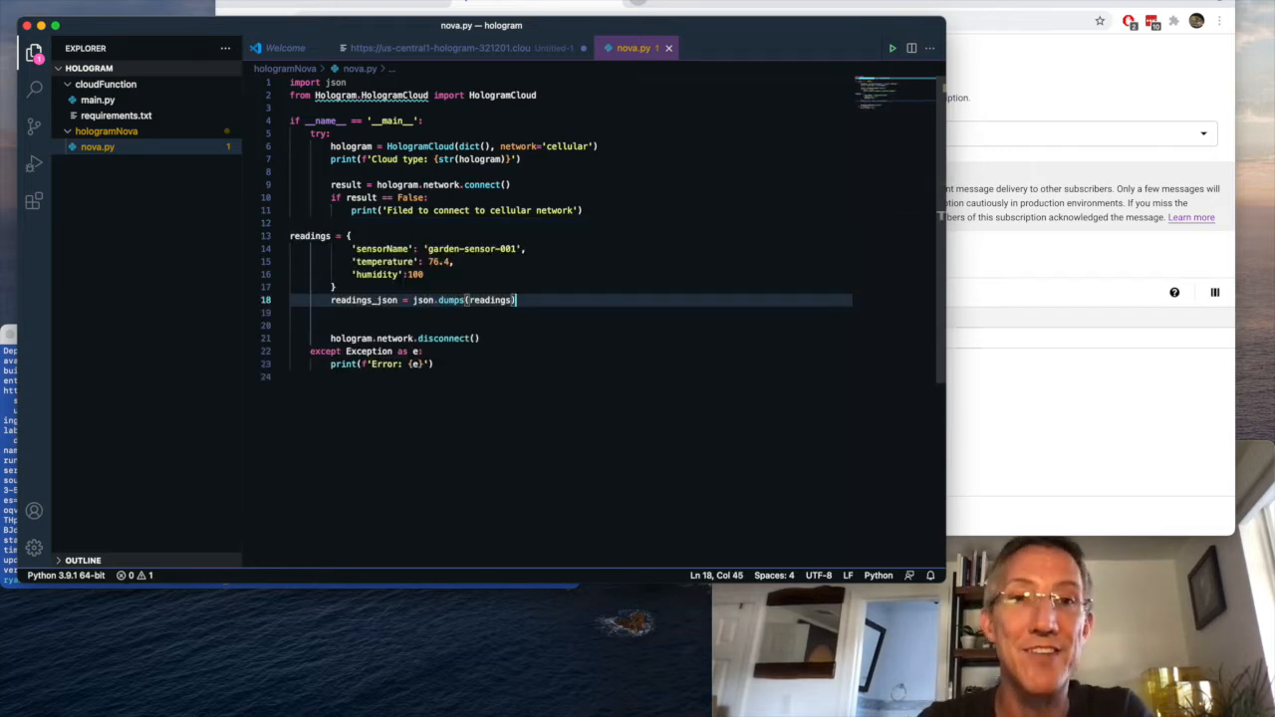
Step: Send readings_json to topic _DEVICE_1051145_ with a 3-second timeout and print the result
click(309, 236)
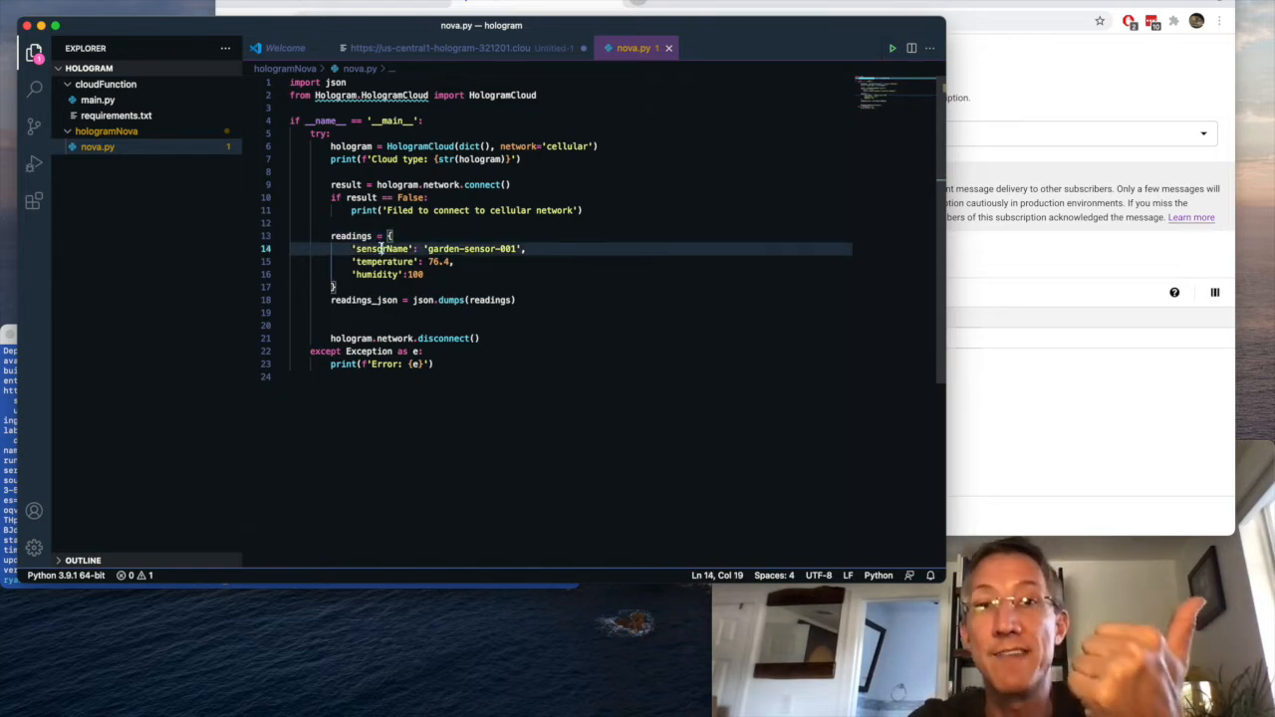
click(383, 273)
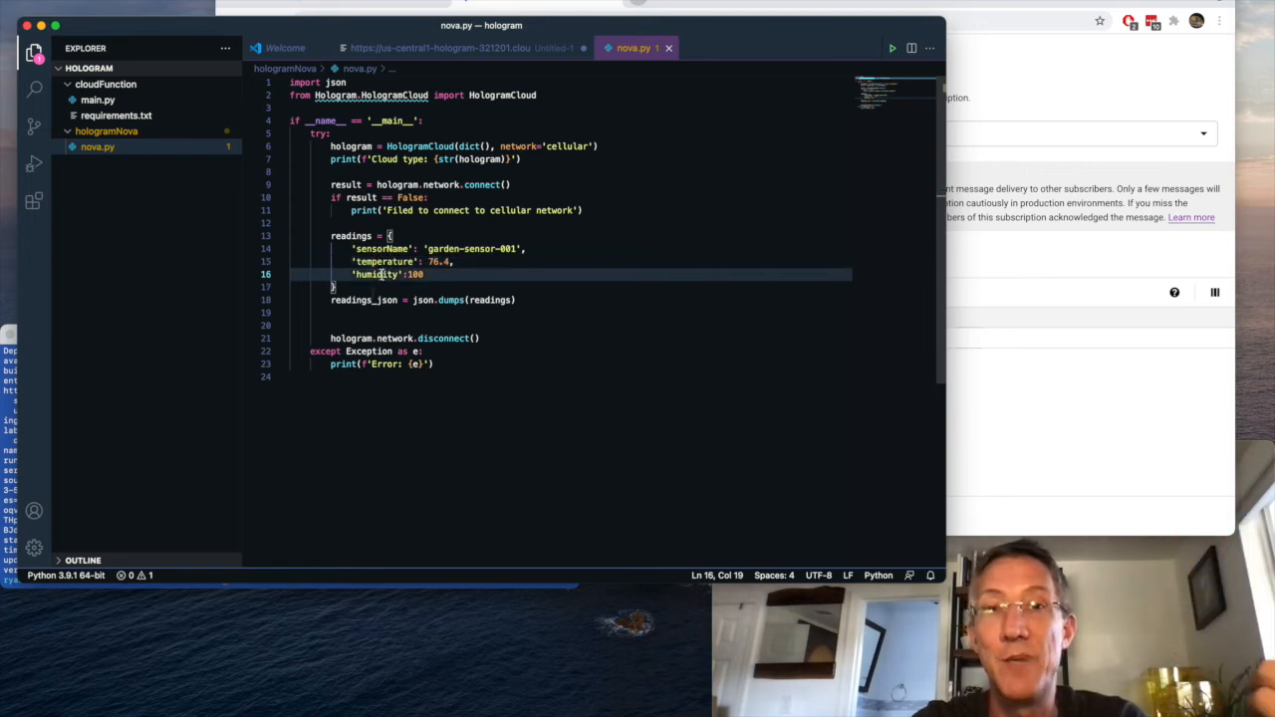
double_click(366, 300)
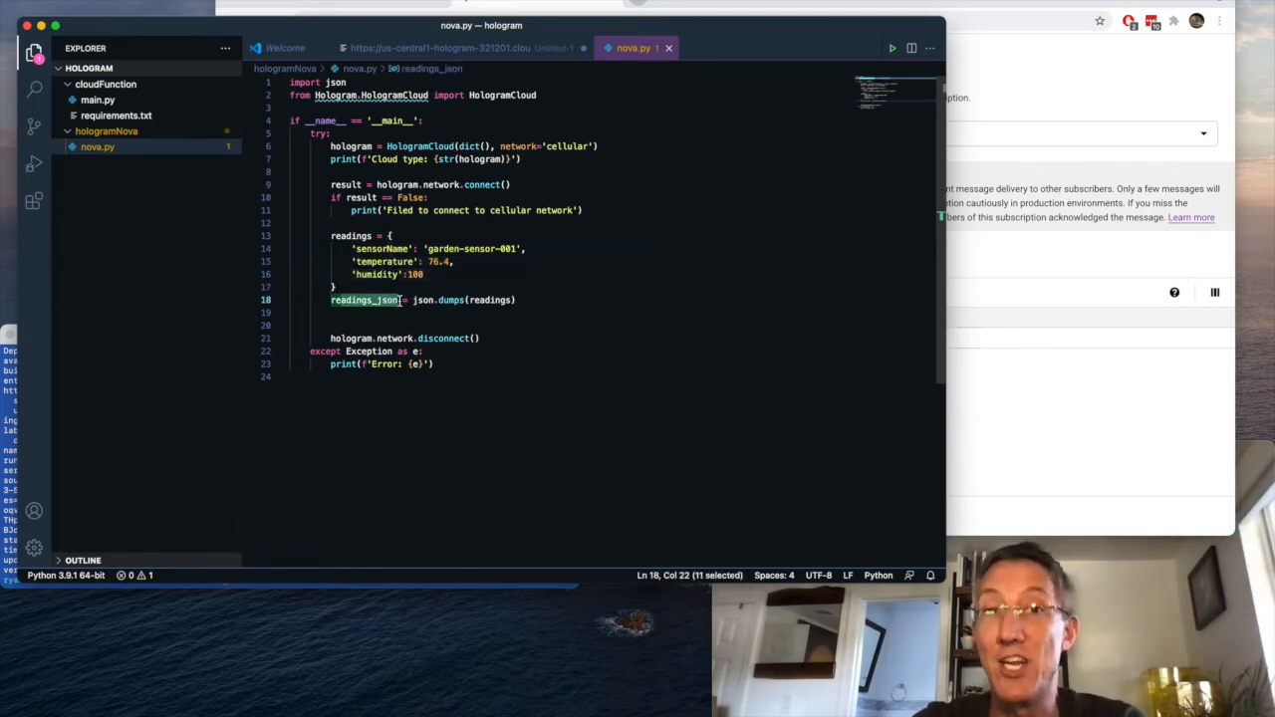
key(enter)
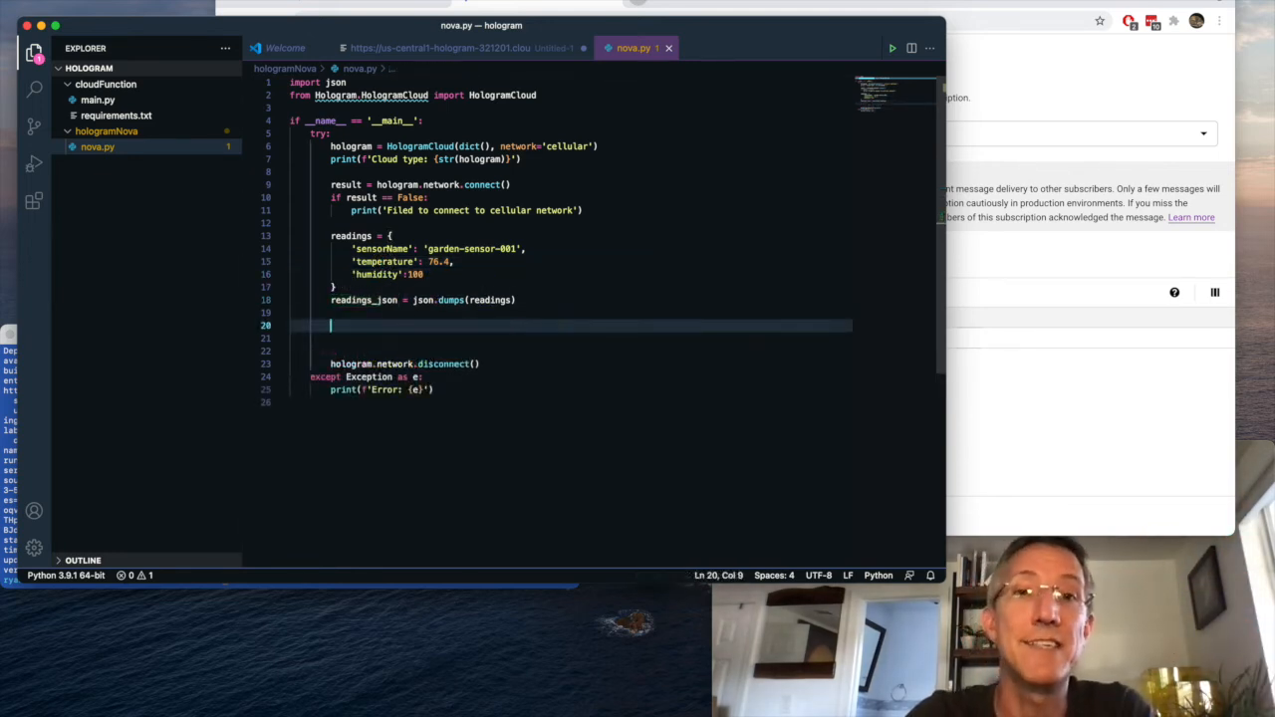
text(response_code = hologram.sendMessage(readings_json, topics=['_DEVICE_1051145_'], timeout=3))
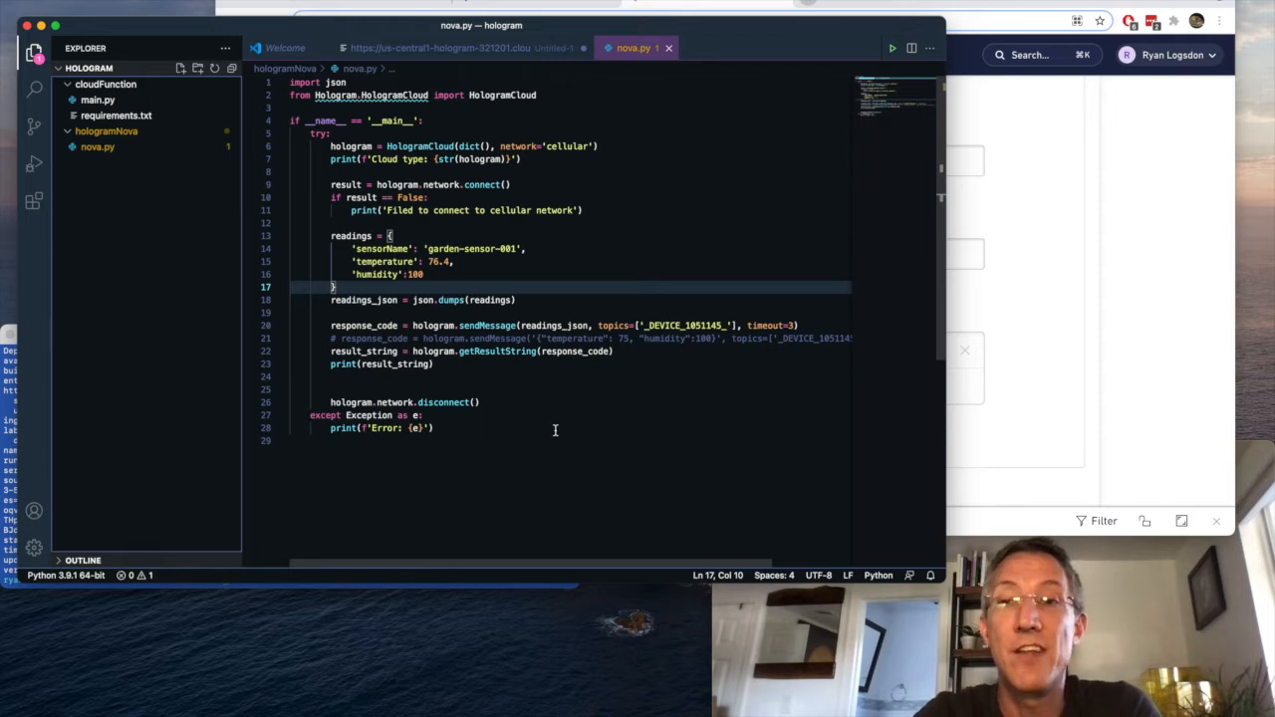
mouse_move(515, 343)
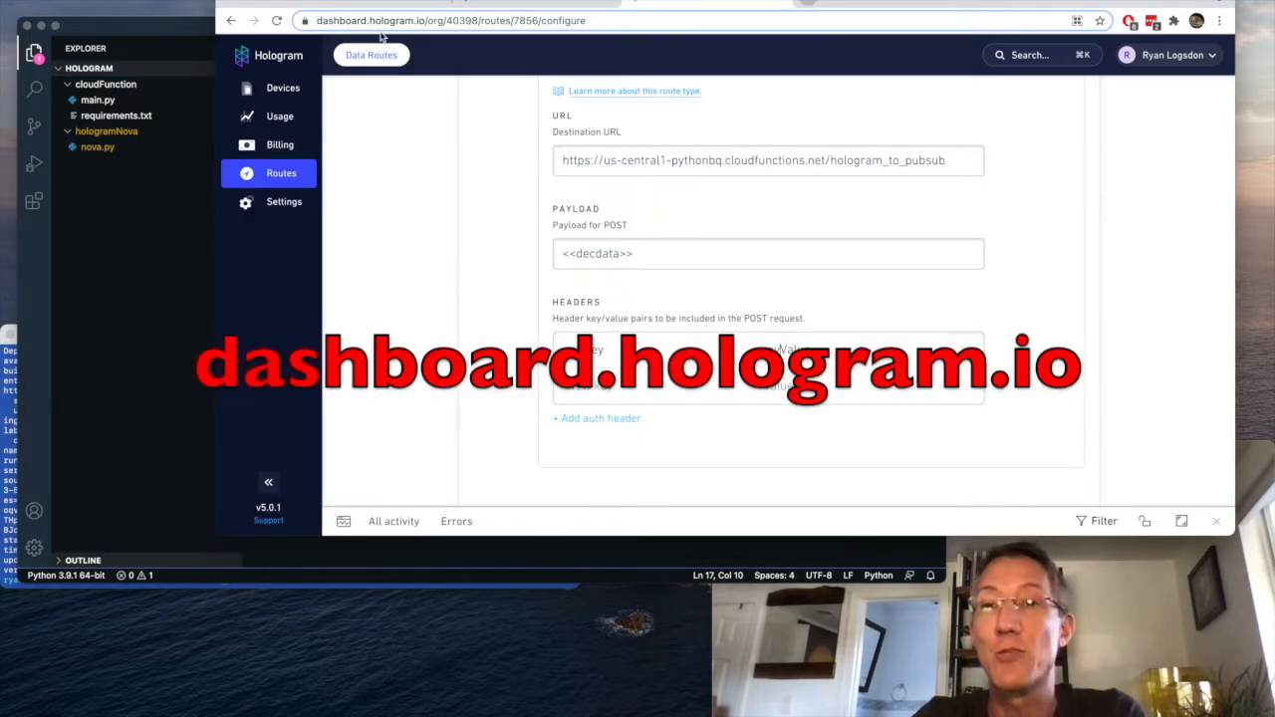
Step: Return to the data routes list and start a new route nicknamed ytHologram
click(281, 172)
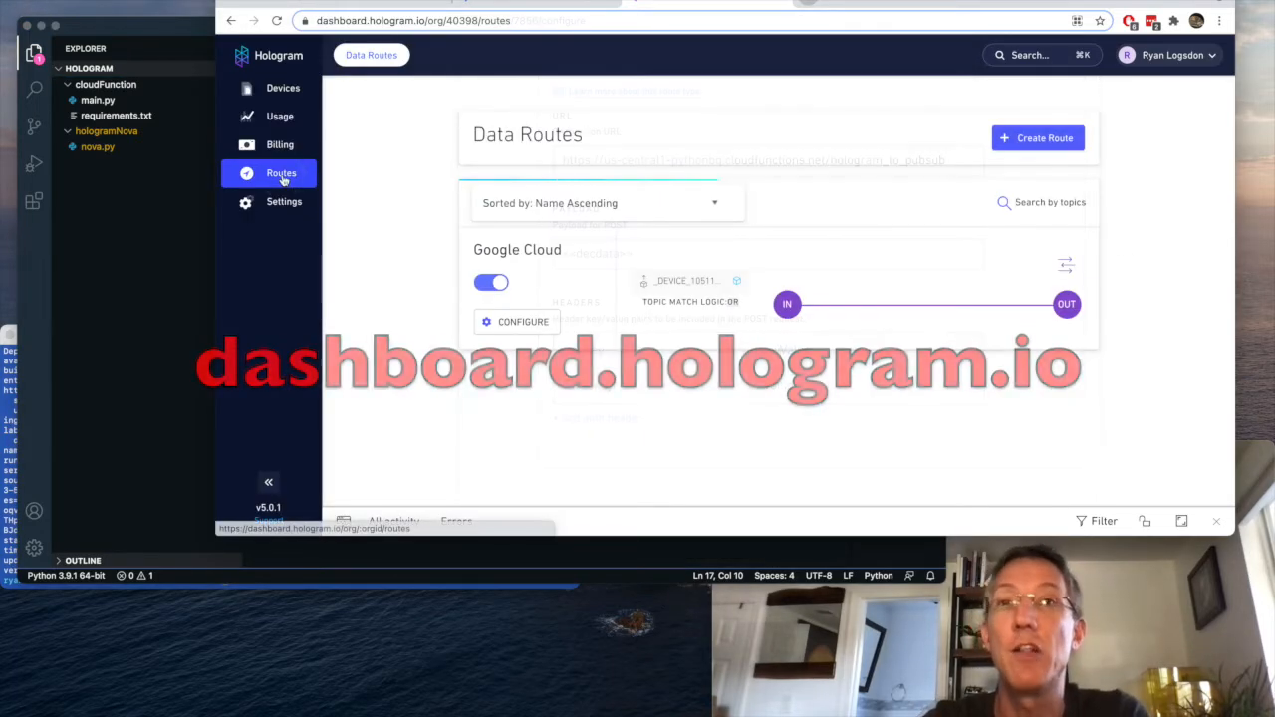
click(1036, 137)
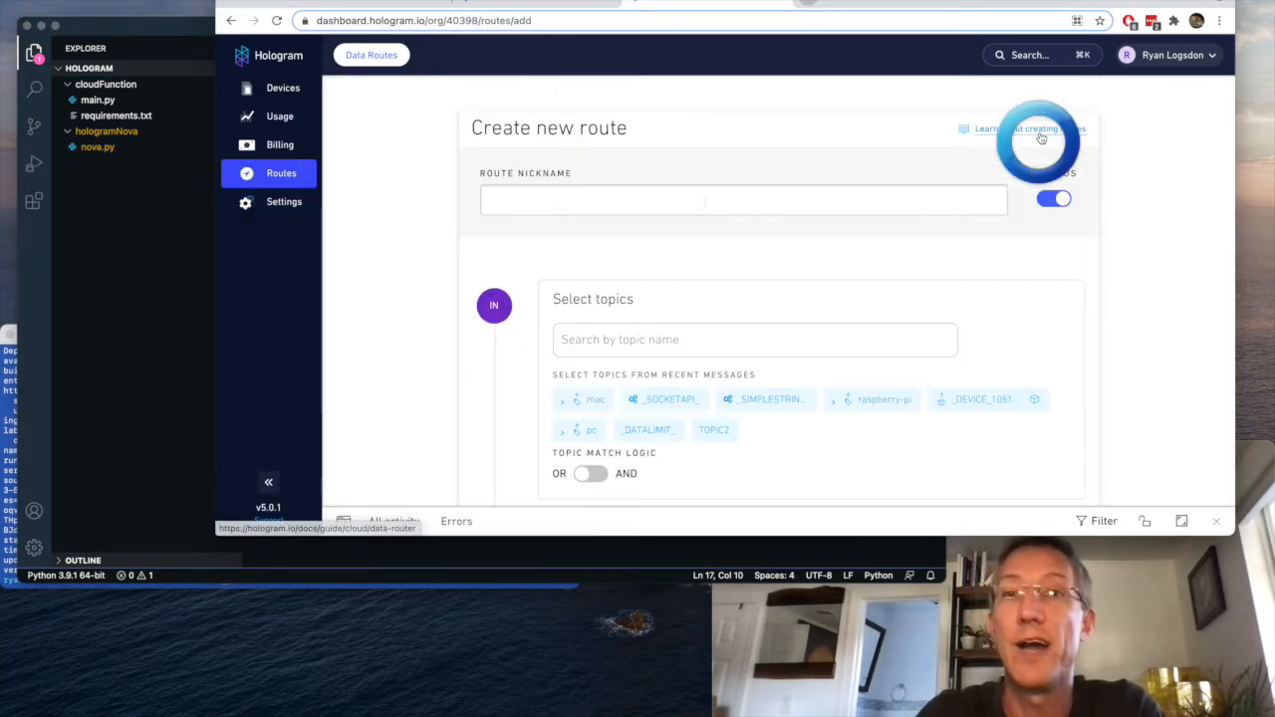
text(ytHologram)
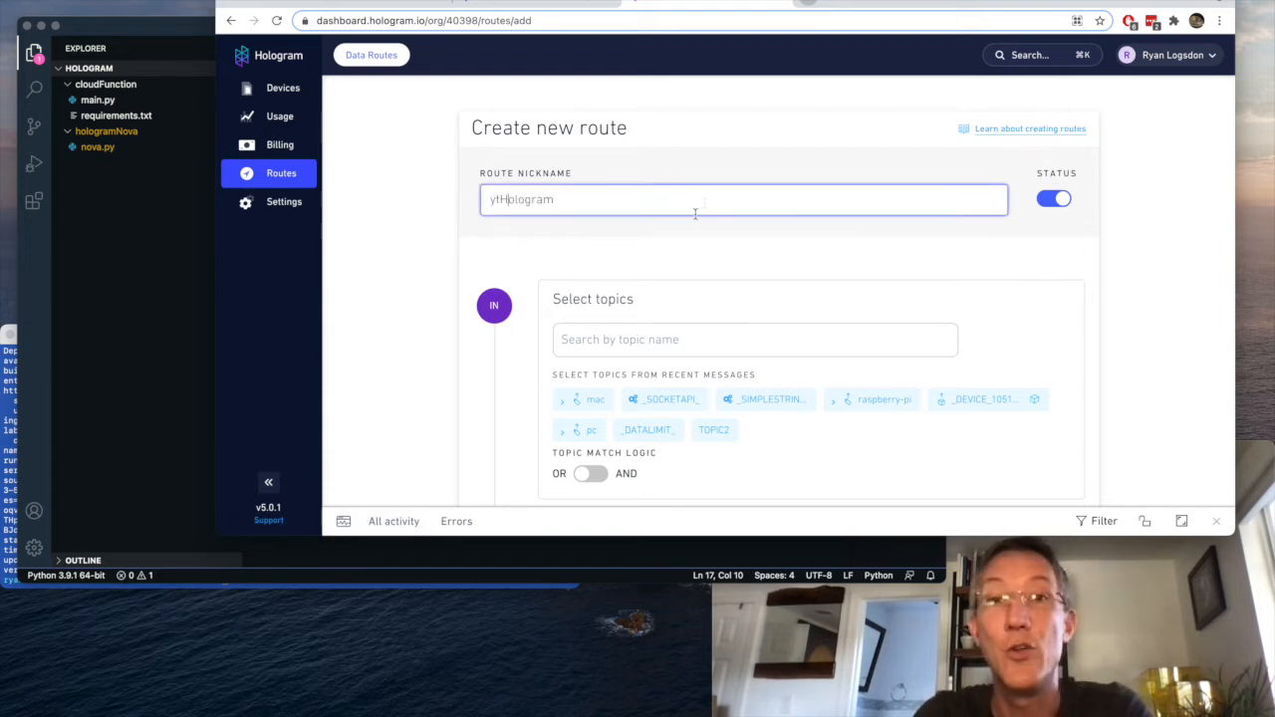
scroll(down, 3)
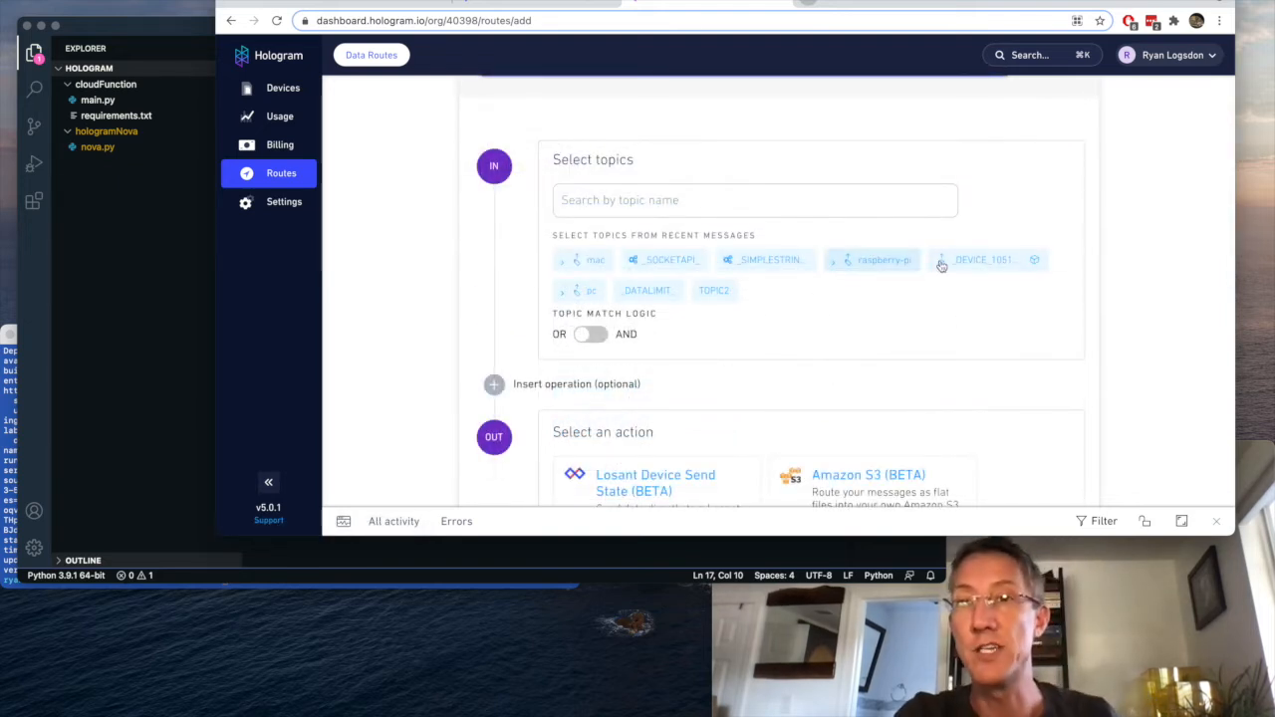
scroll(down, 3)
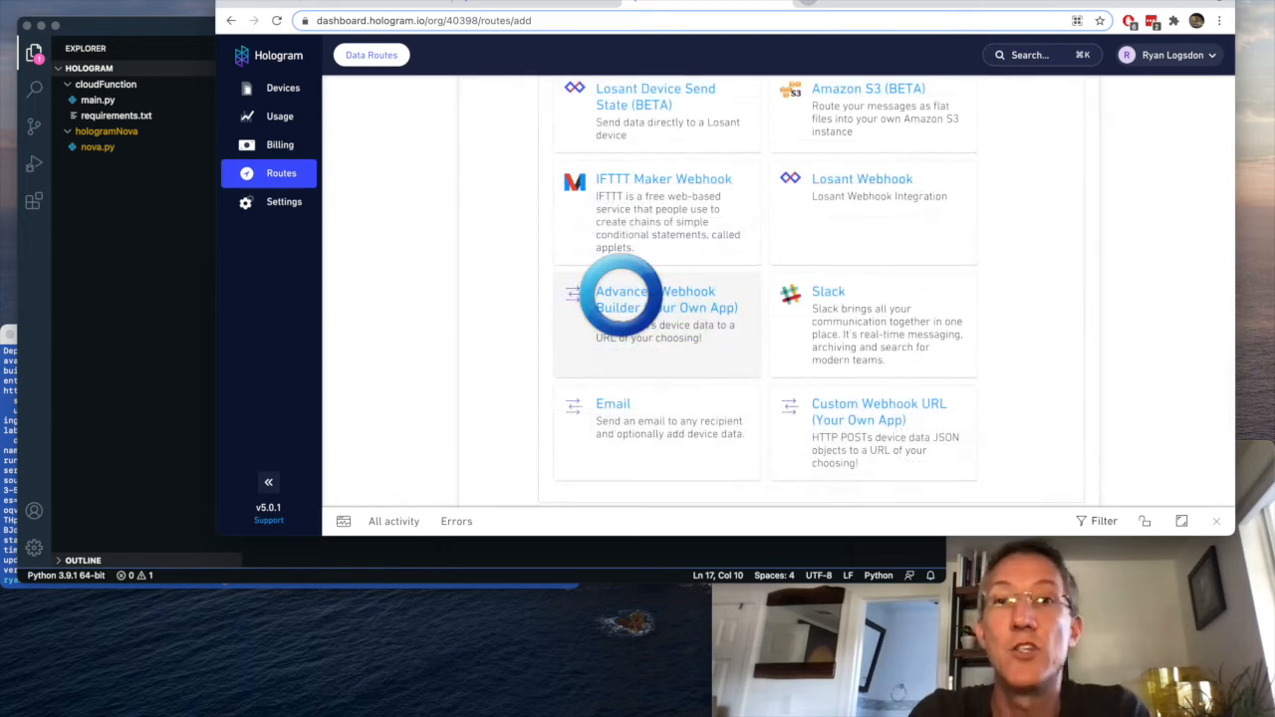
Step: Choose the Advanced Webhook Builder action for the cloud function URL and remove the myKey test header
click(656, 306)
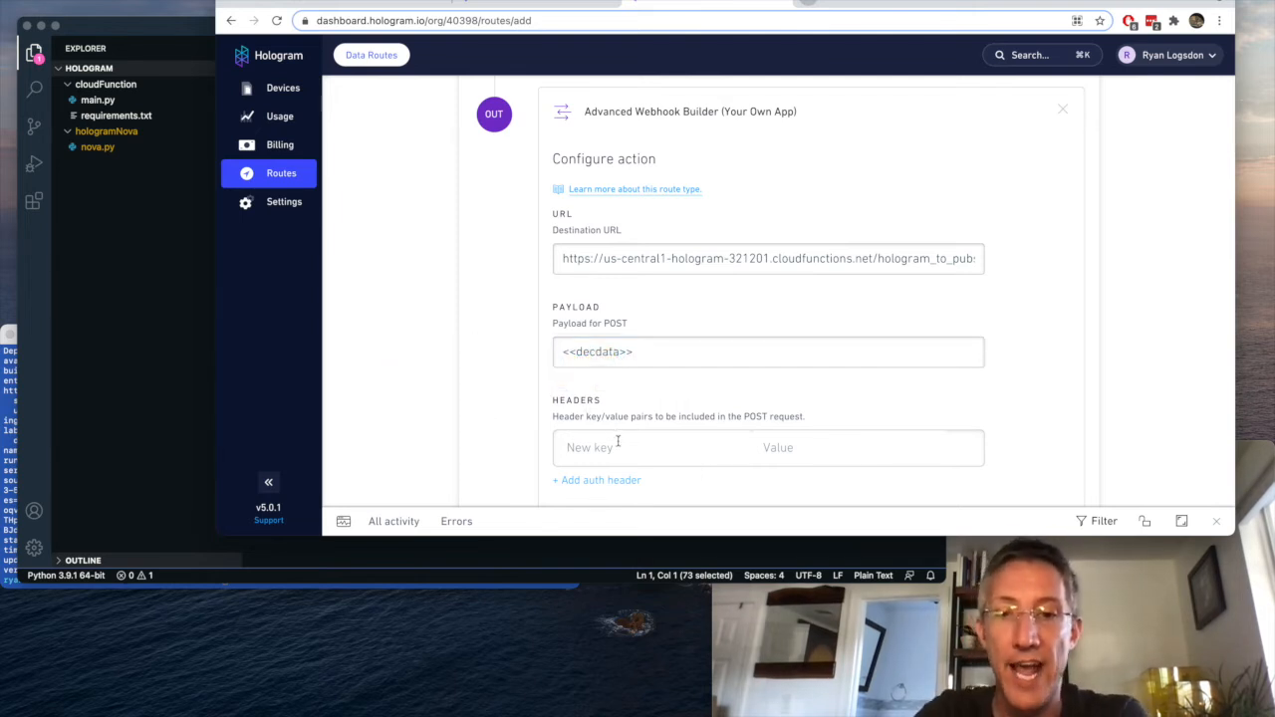
text(myKey)
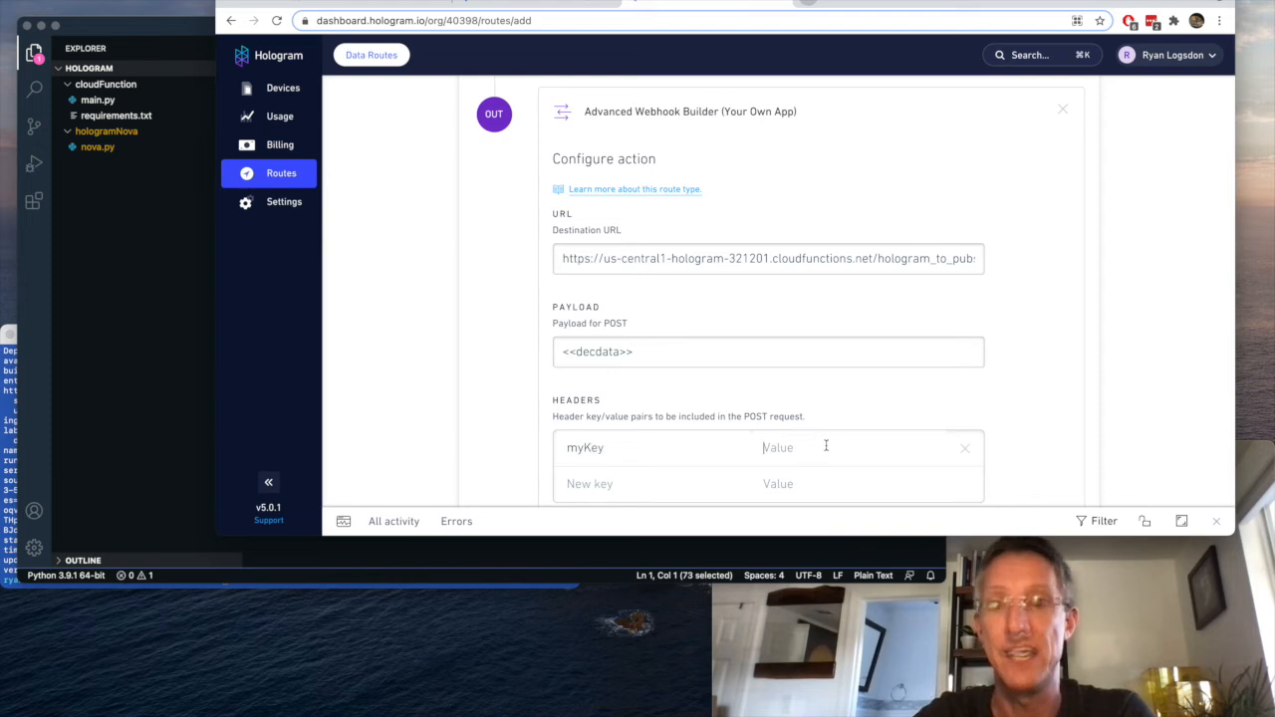
click(964, 447)
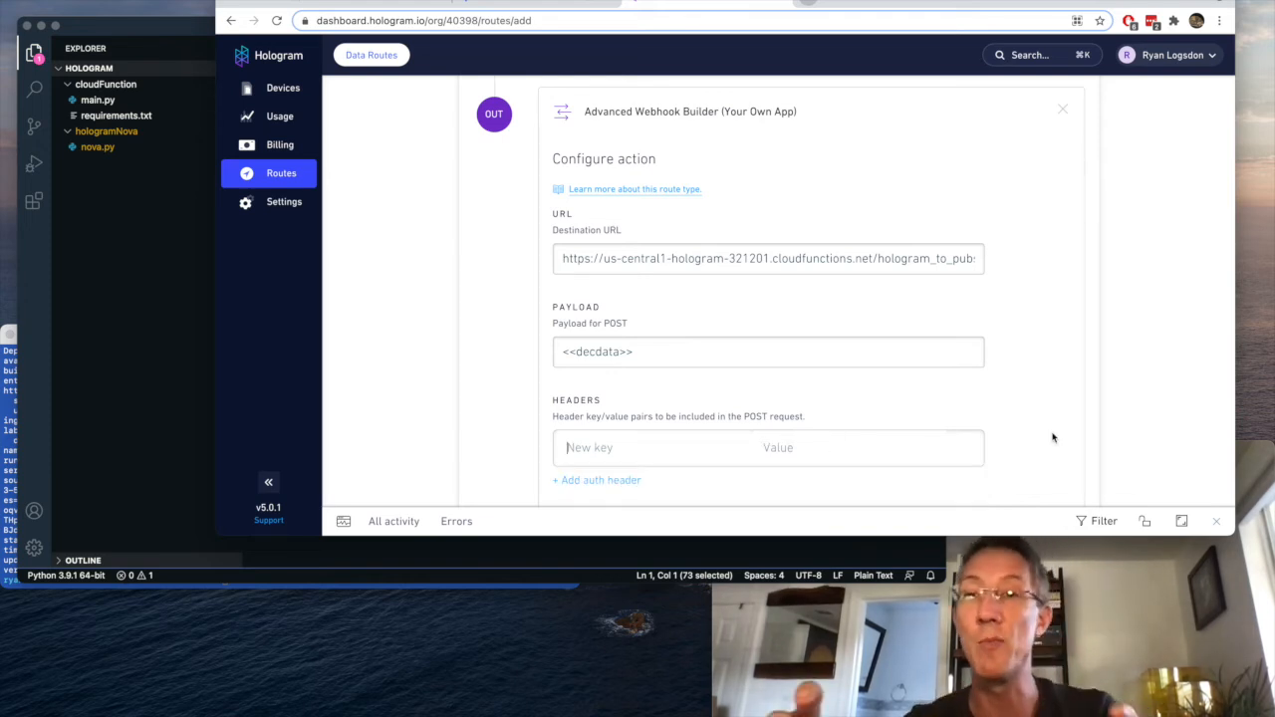
scroll(down, 3)
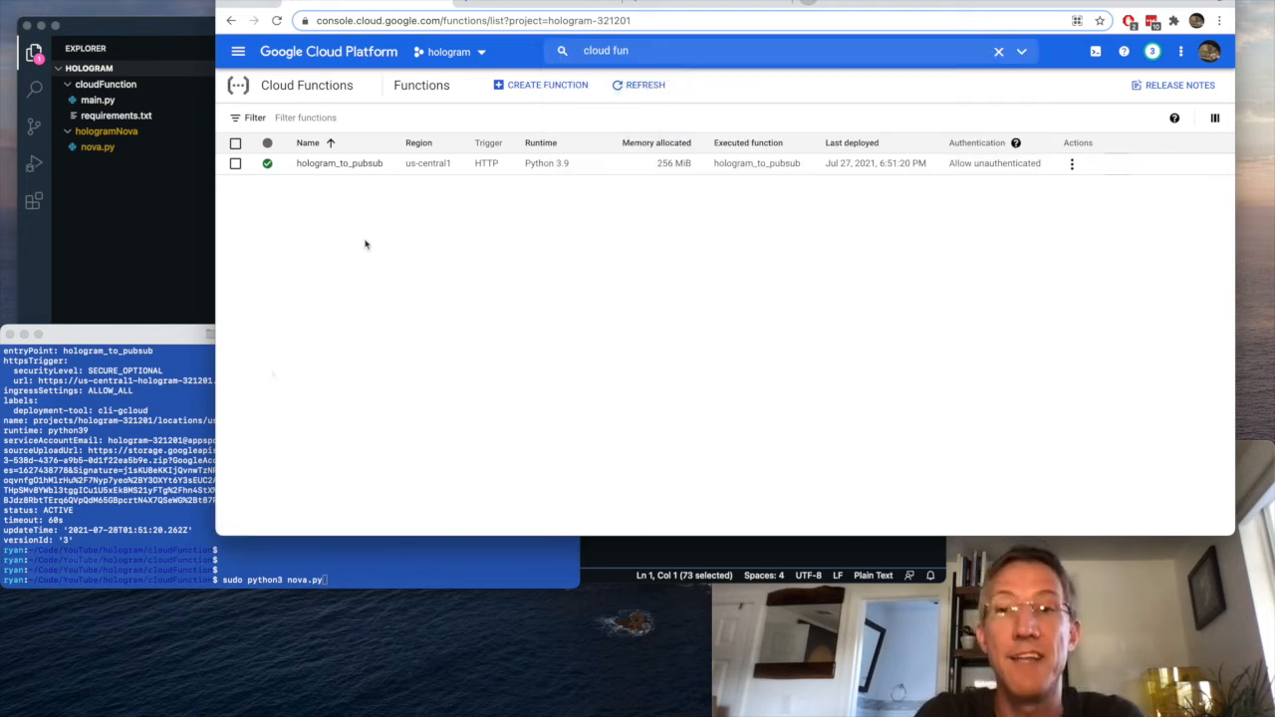
Step: Open hologram_to_pubsub's logs and scroll to the garden-sensor-001 reading ending with status 200
click(339, 163)
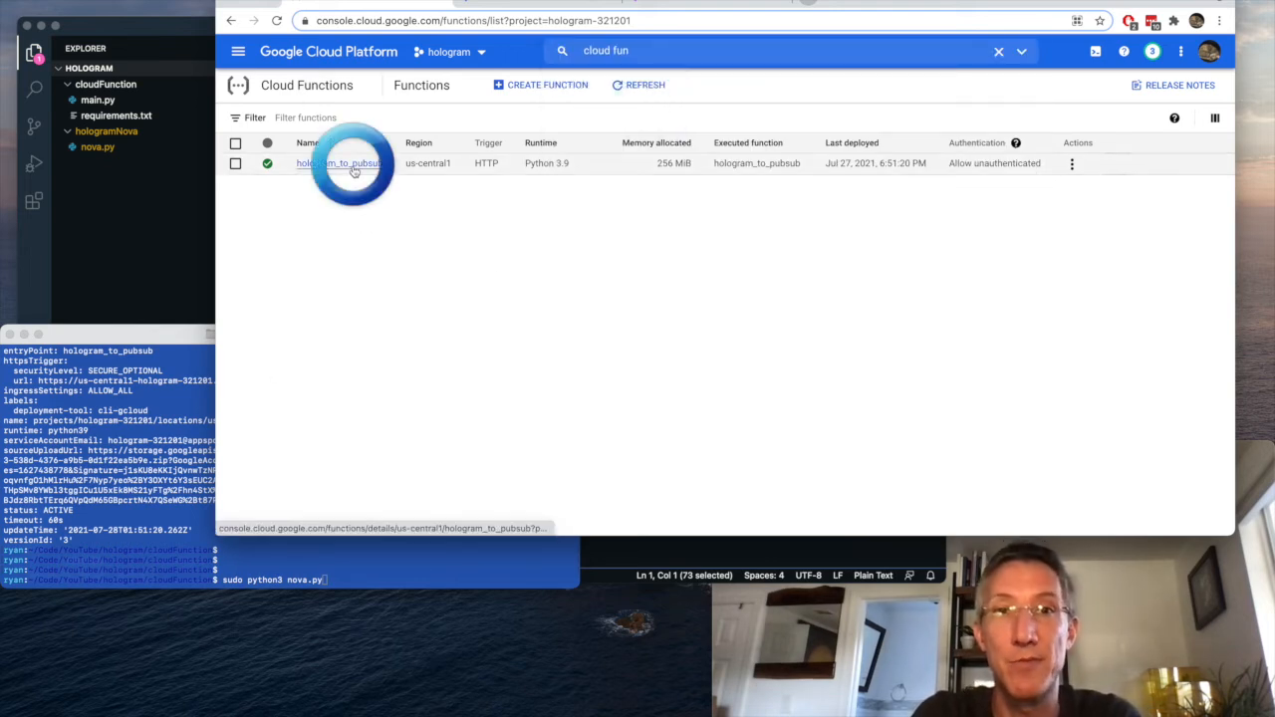
click(339, 162)
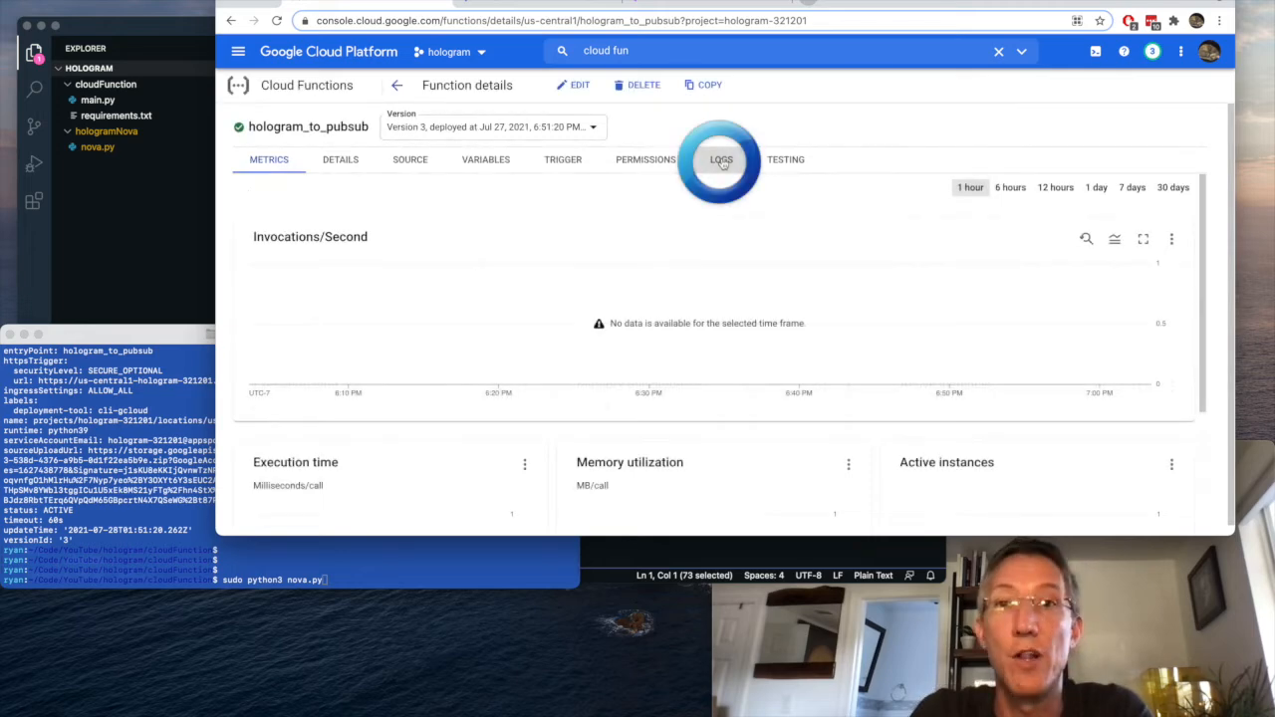
click(721, 159)
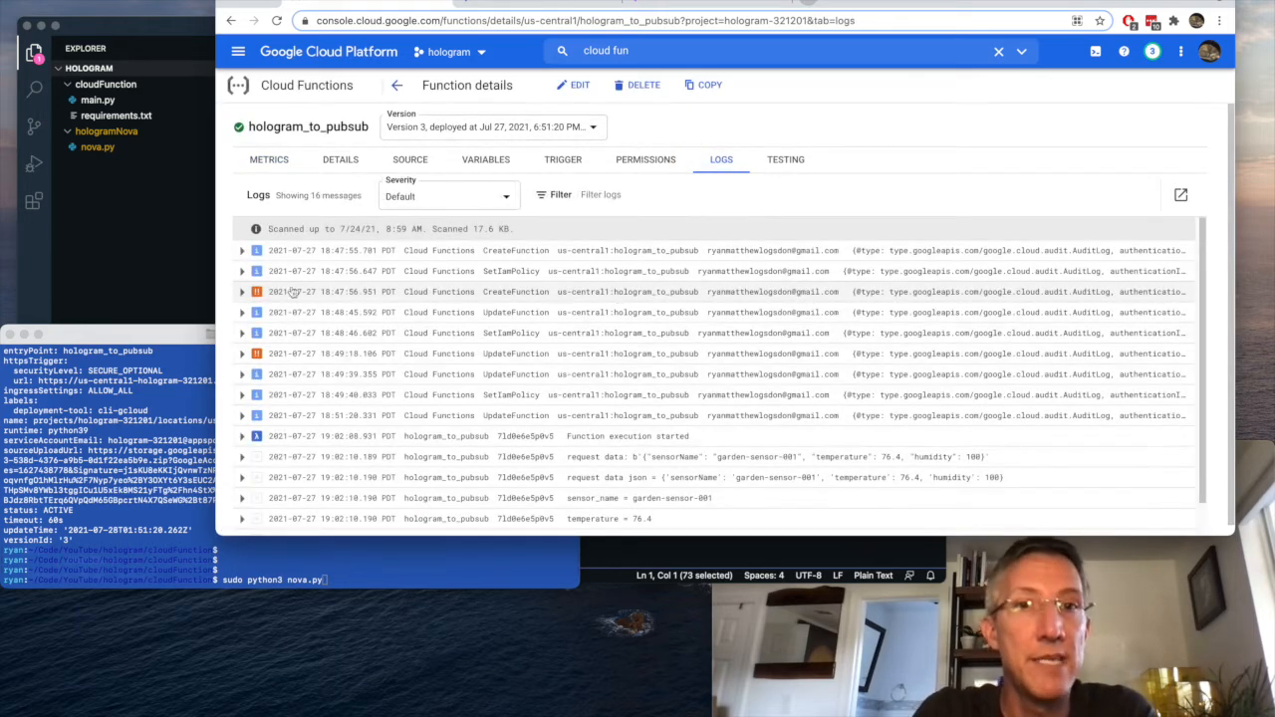
scroll(down, 3)
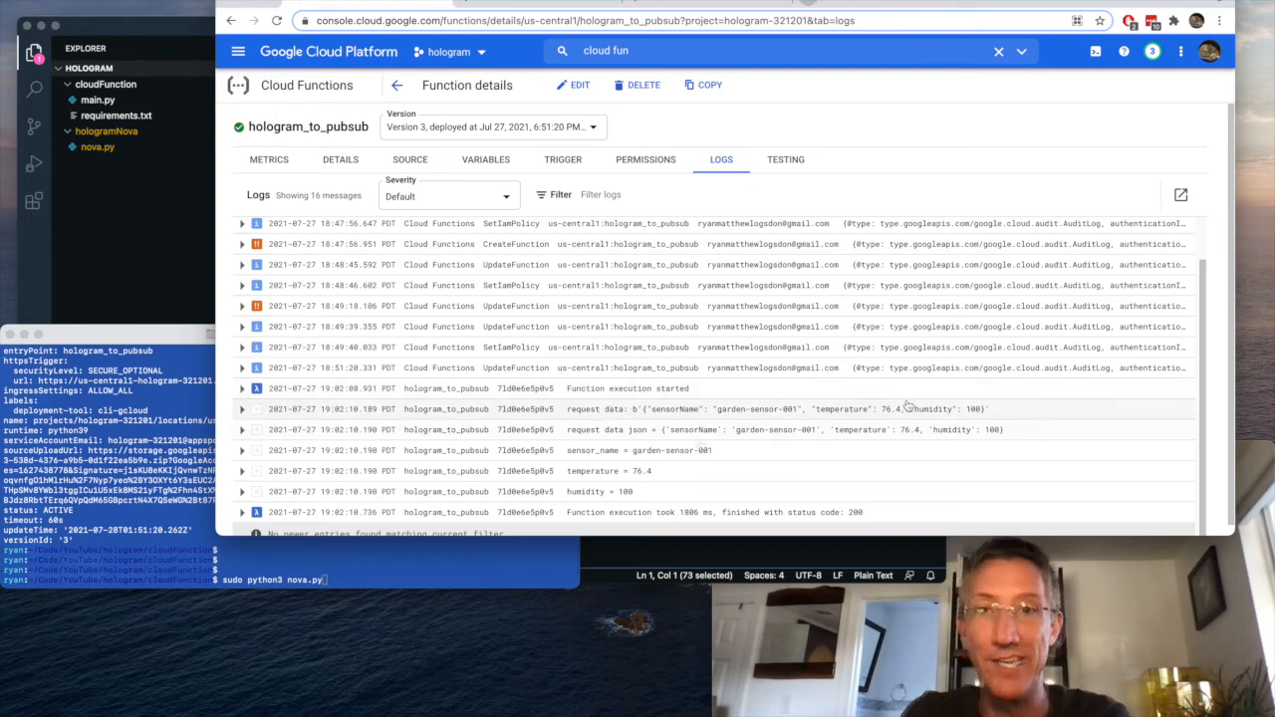
mouse_move(623, 461)
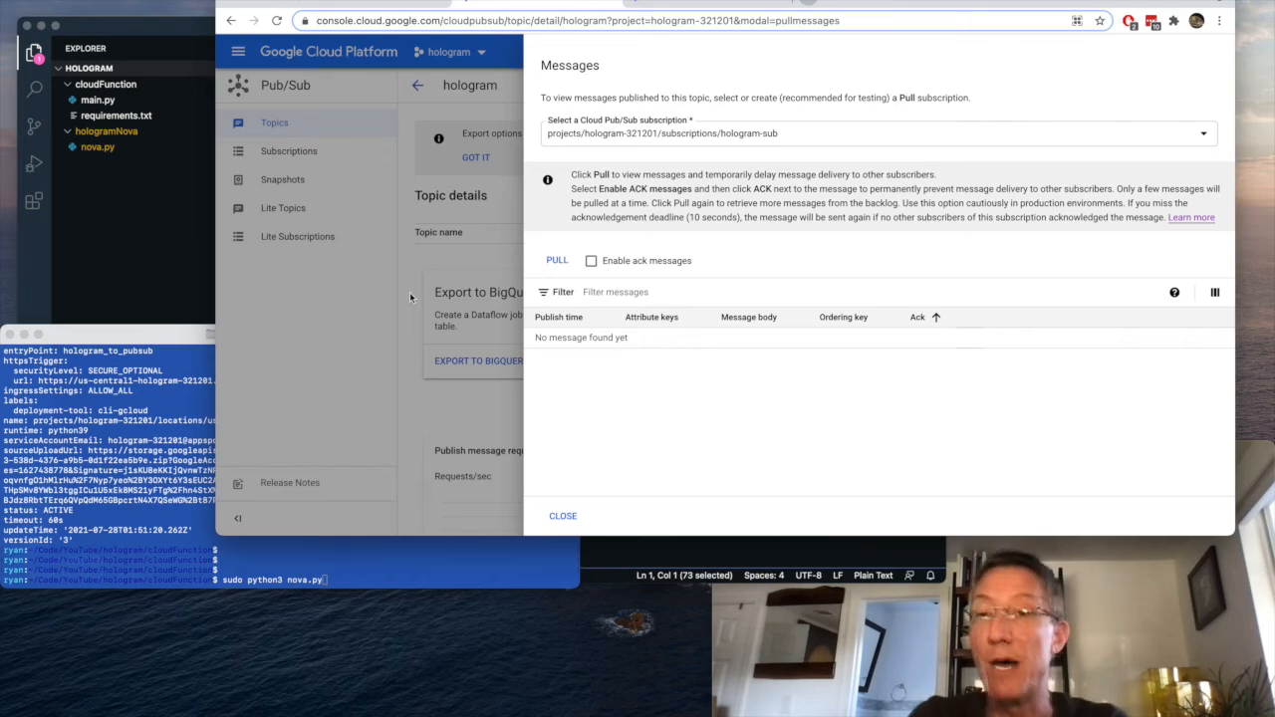
Step: Pull hologram-sub messages to reveal the 76.4 temperature reading
click(557, 260)
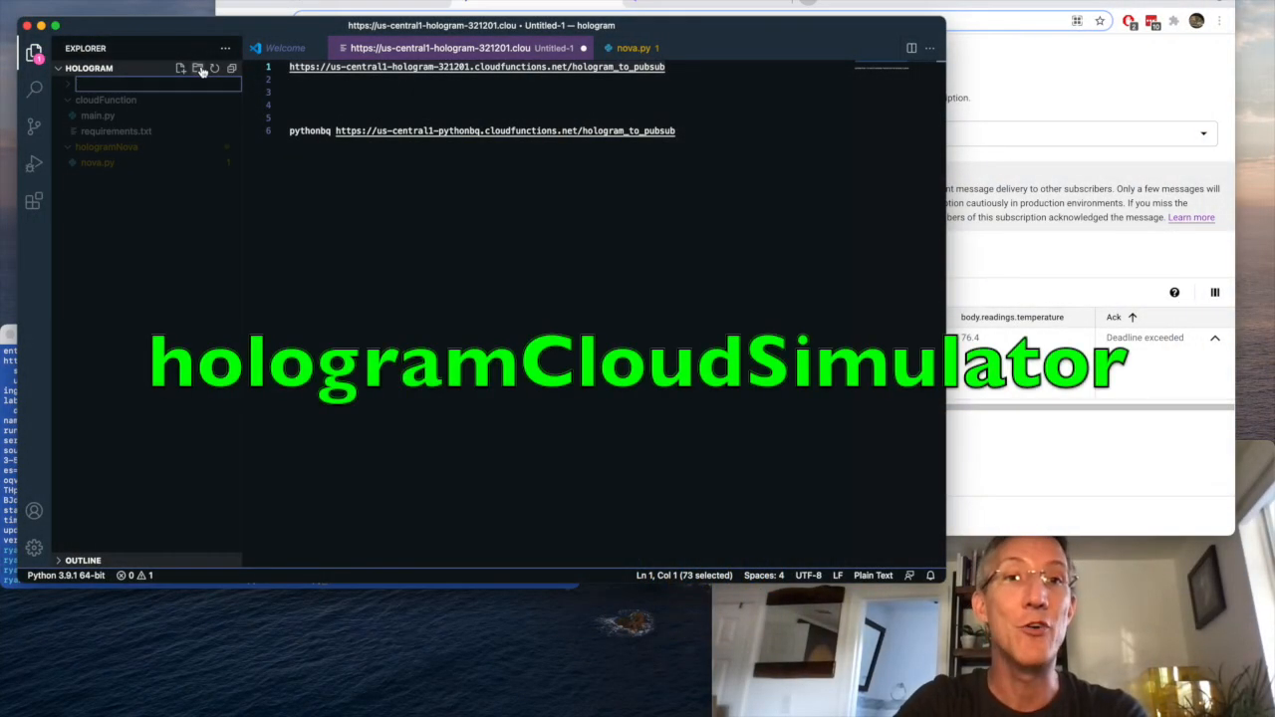
Step: Add sim.py under hologramCloudSimulator, posting garden-sensor-001 JSON readings with requests.post
click(197, 68)
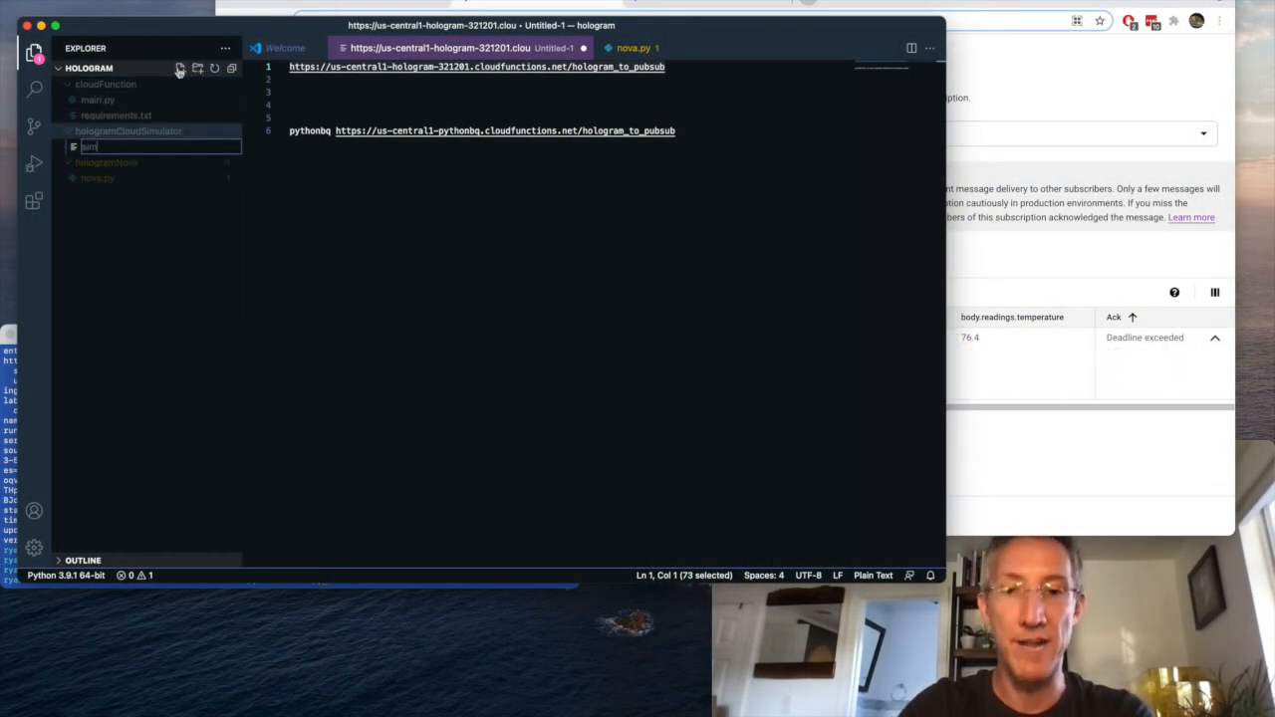
key(Return)
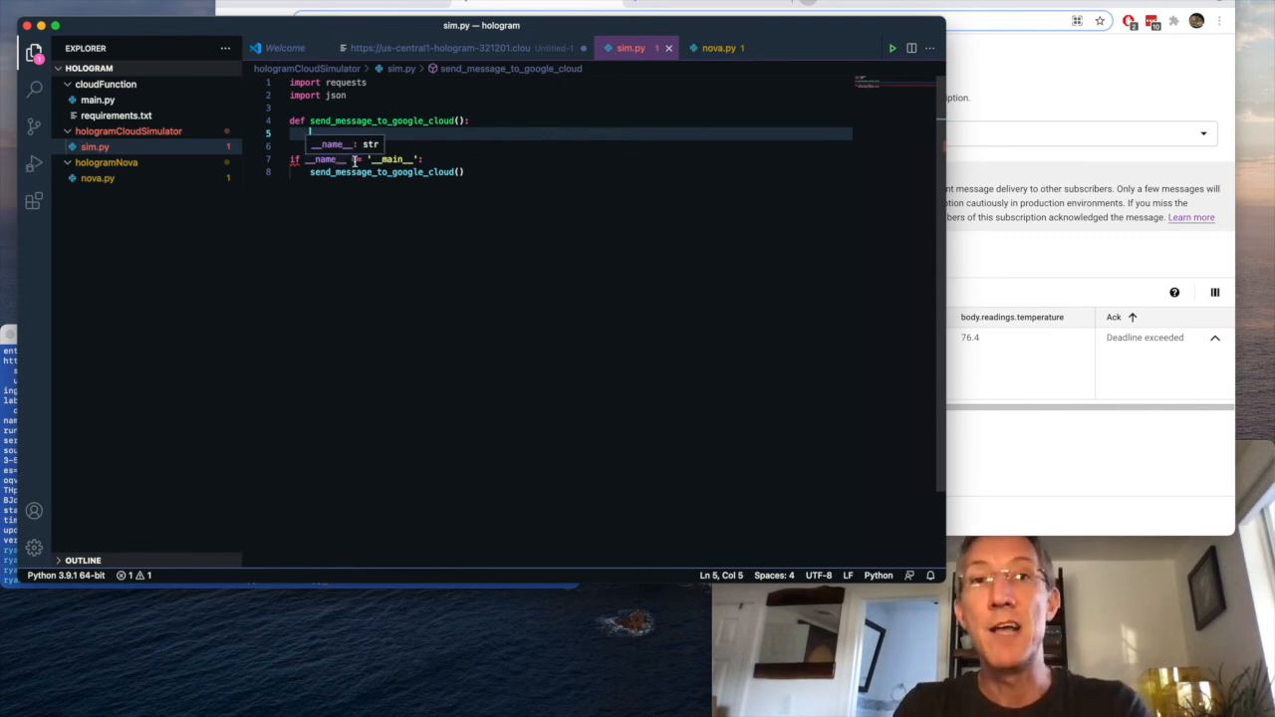
double_click(367, 171)
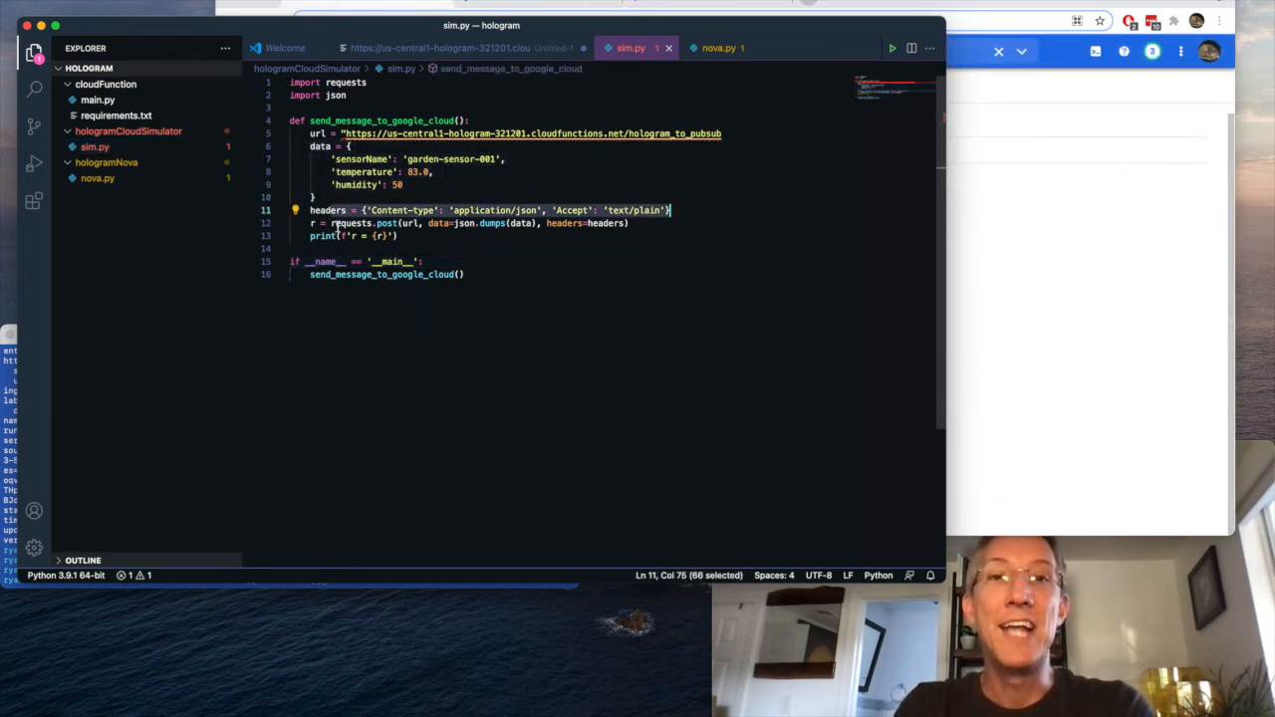
mouse_move(411, 224)
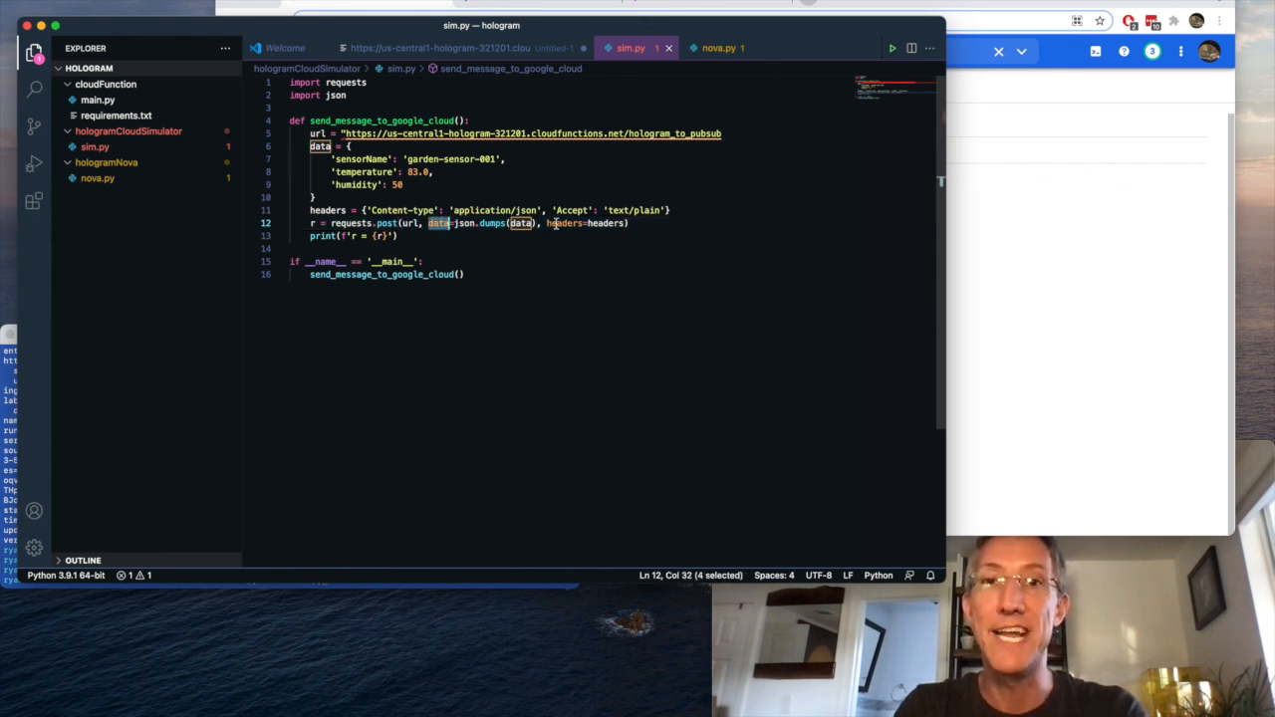
click(354, 236)
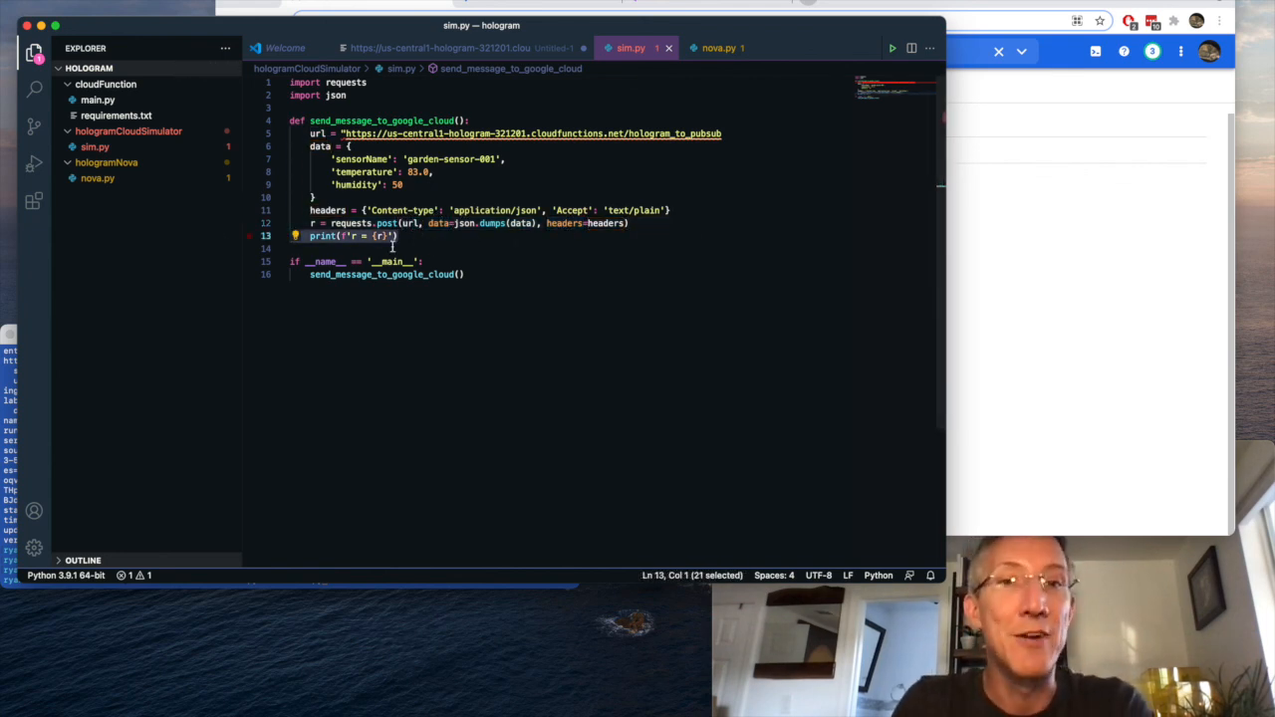